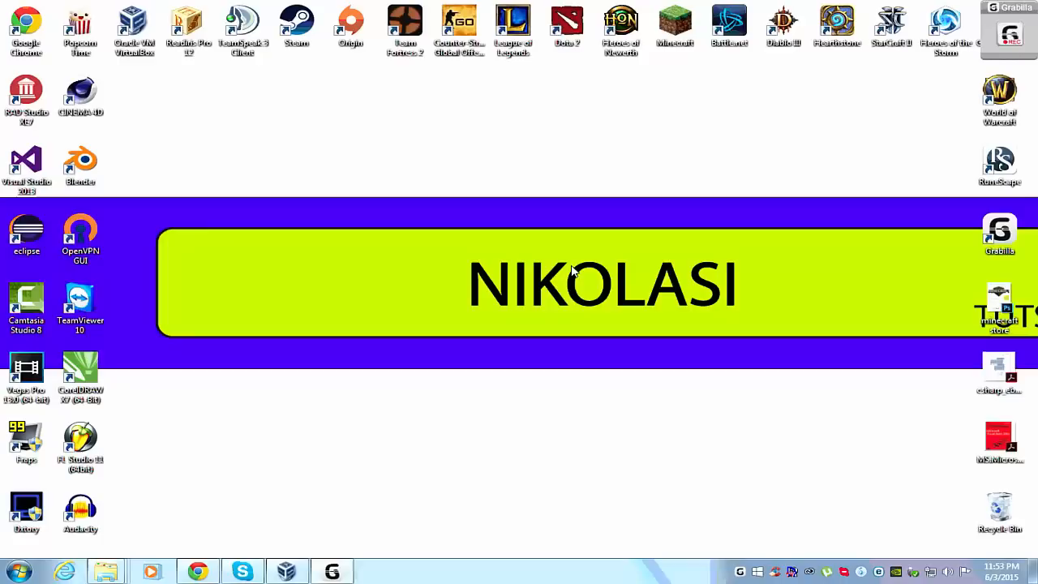
pyautogui.moveTo(397, 426)
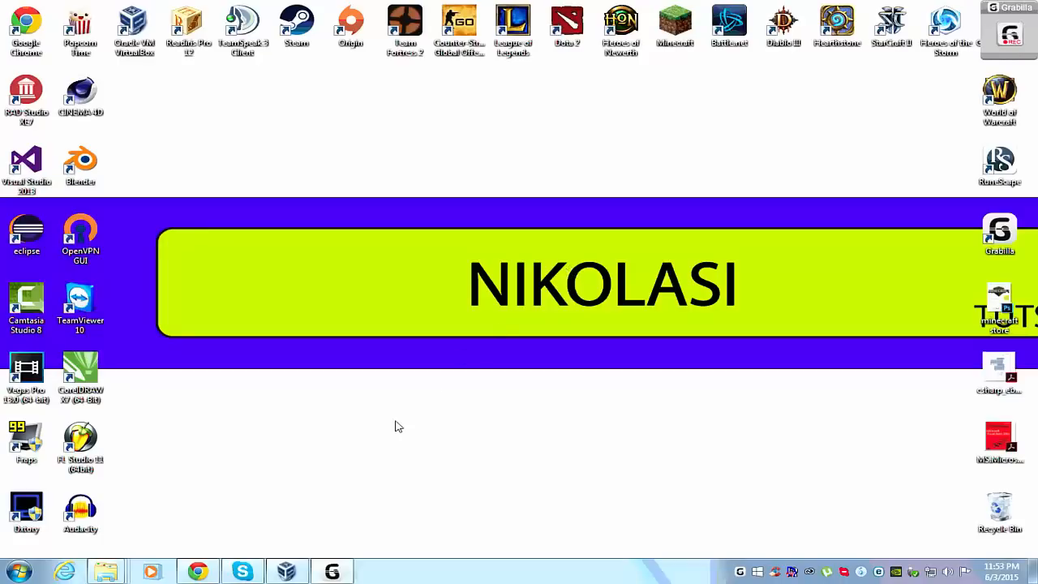
pyautogui.click(286, 570)
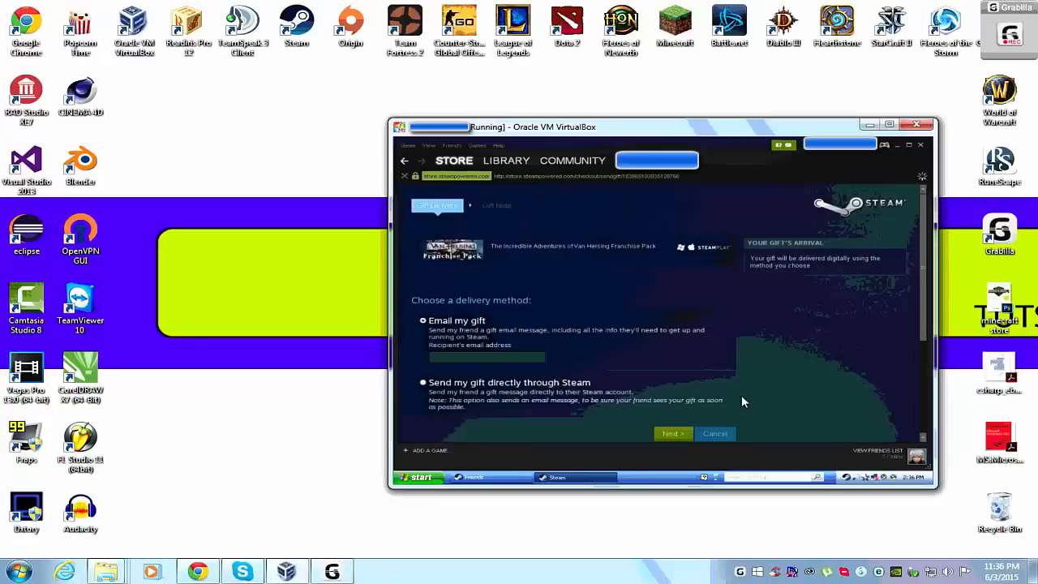
pyautogui.moveTo(444, 339)
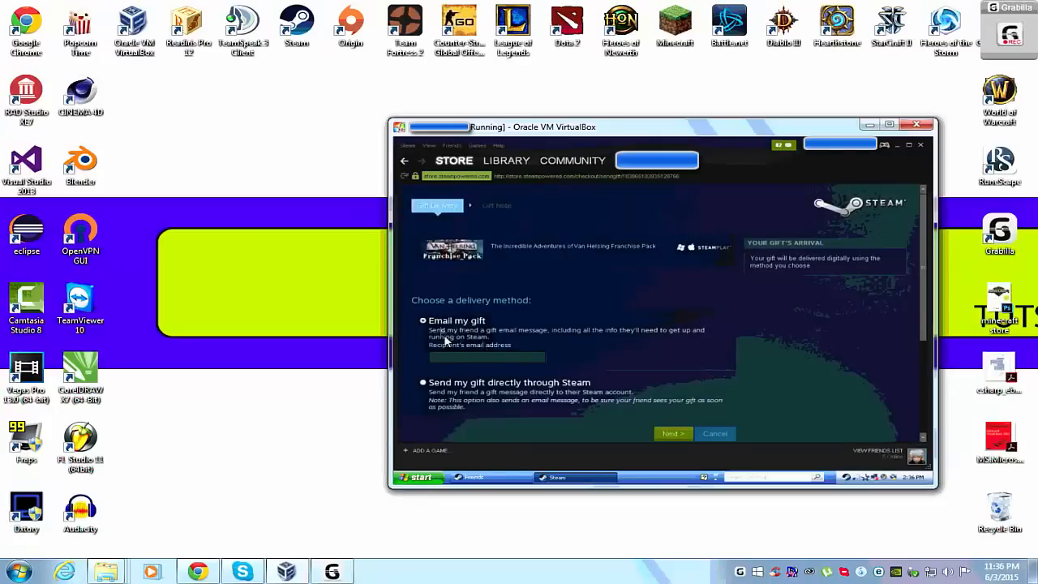
pyautogui.click(487, 357)
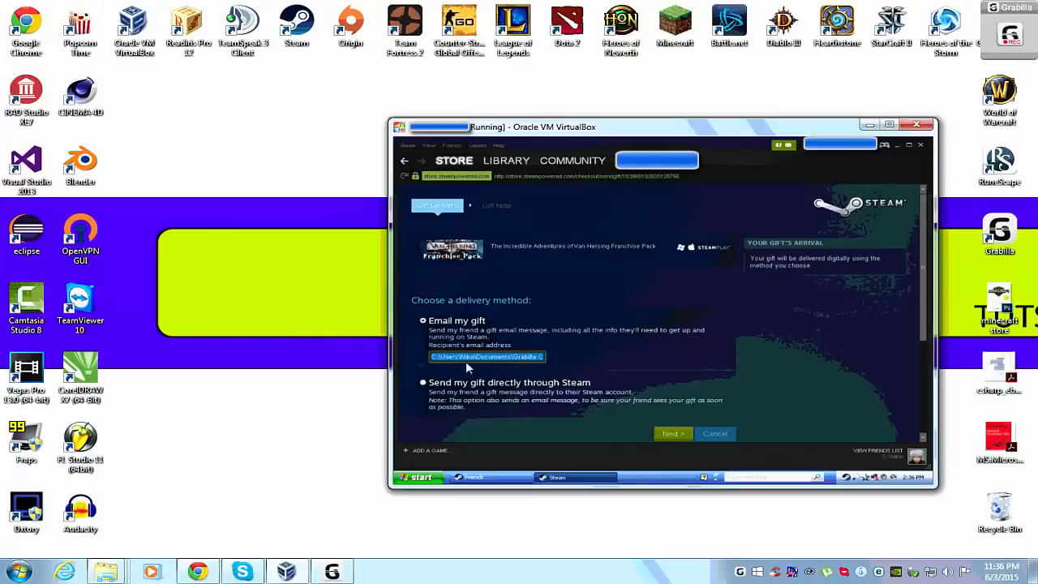
pyautogui.click(487, 357)
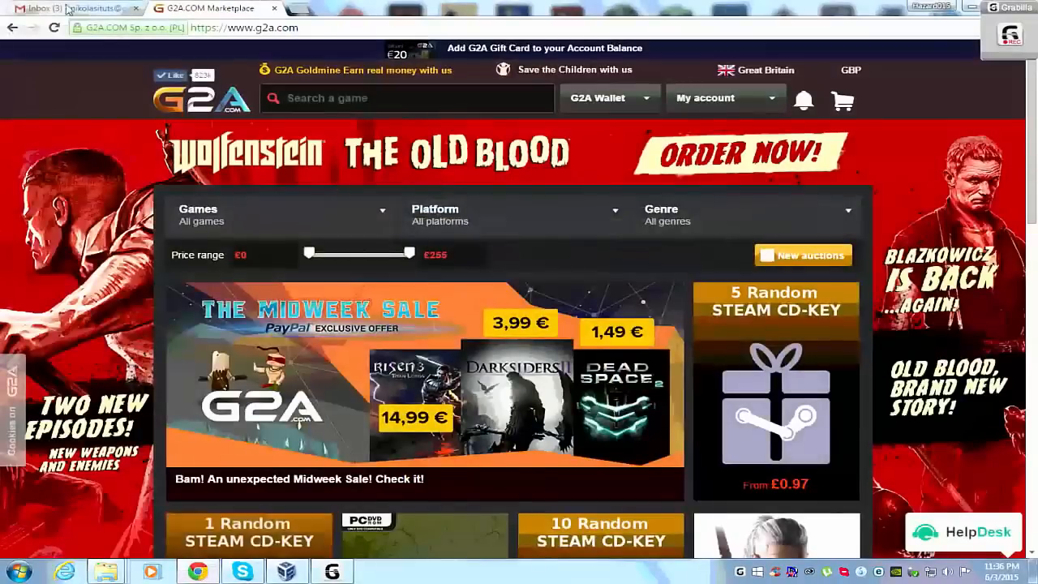
pyautogui.click(73, 8)
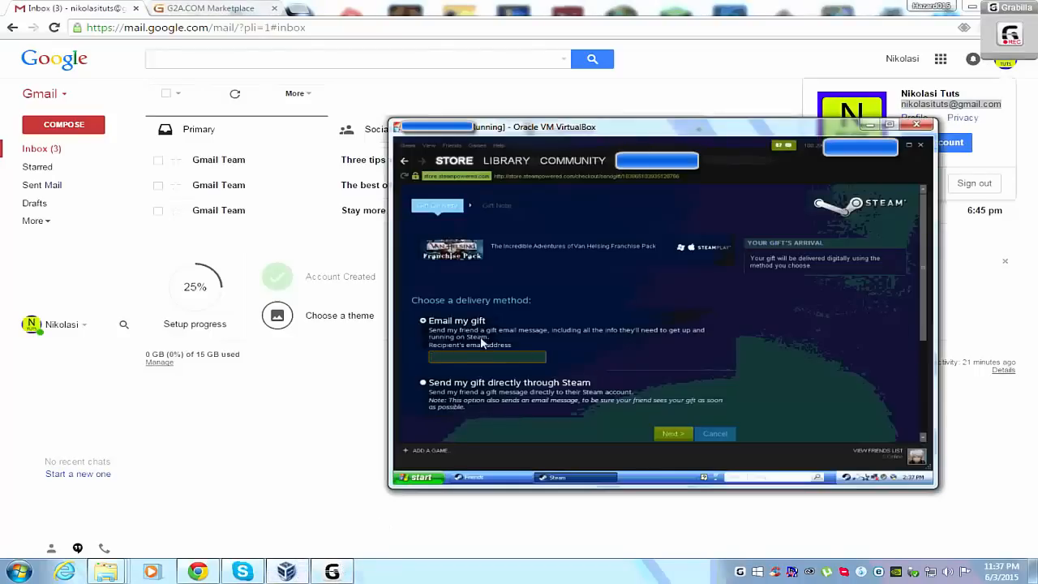
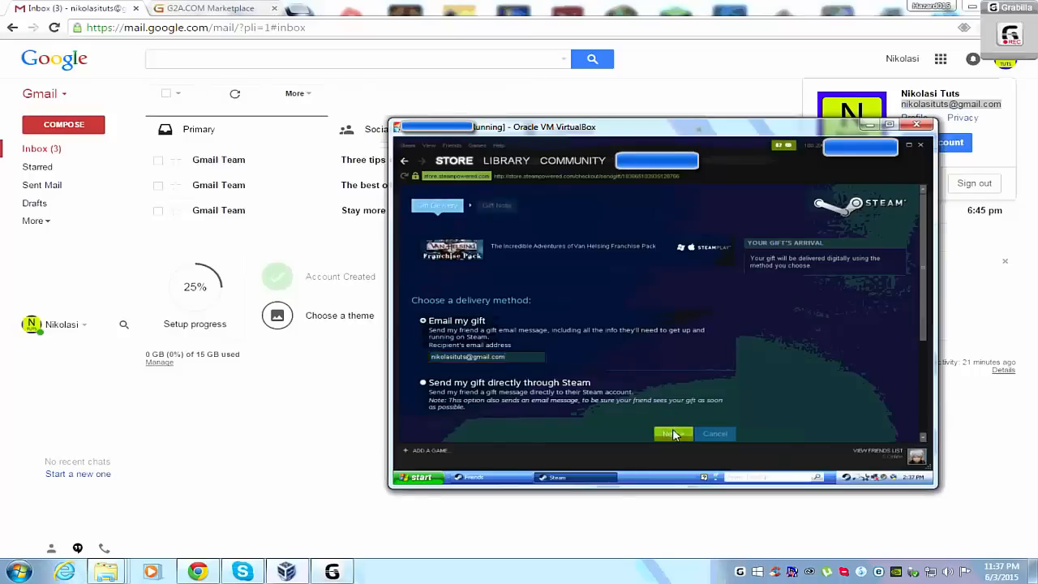
# Address the gift note to Customer with 'Enjoy in the game!' and sign it Nikola
pyautogui.click(673, 433)
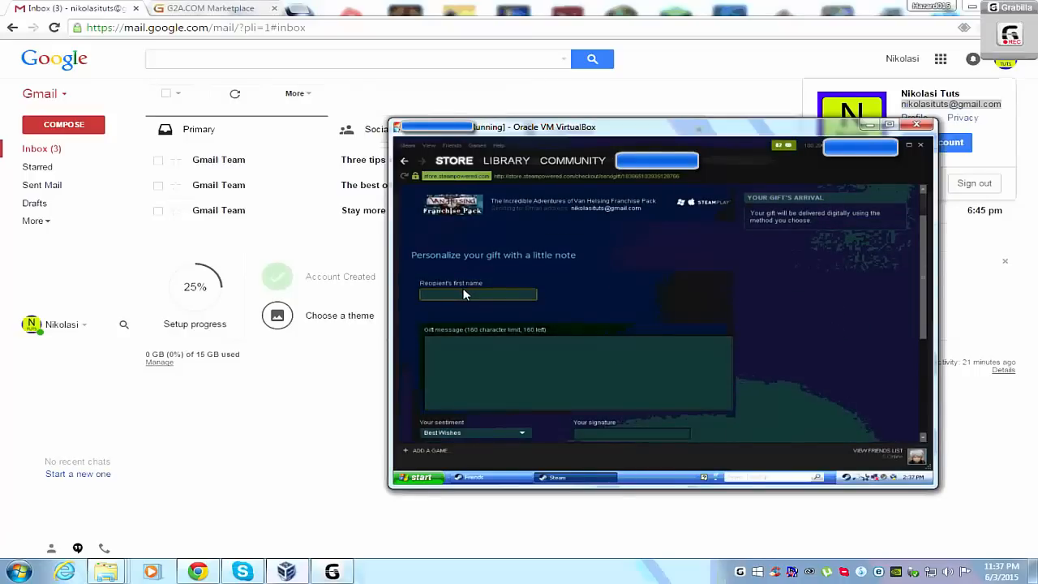
pyautogui.write('Customer')
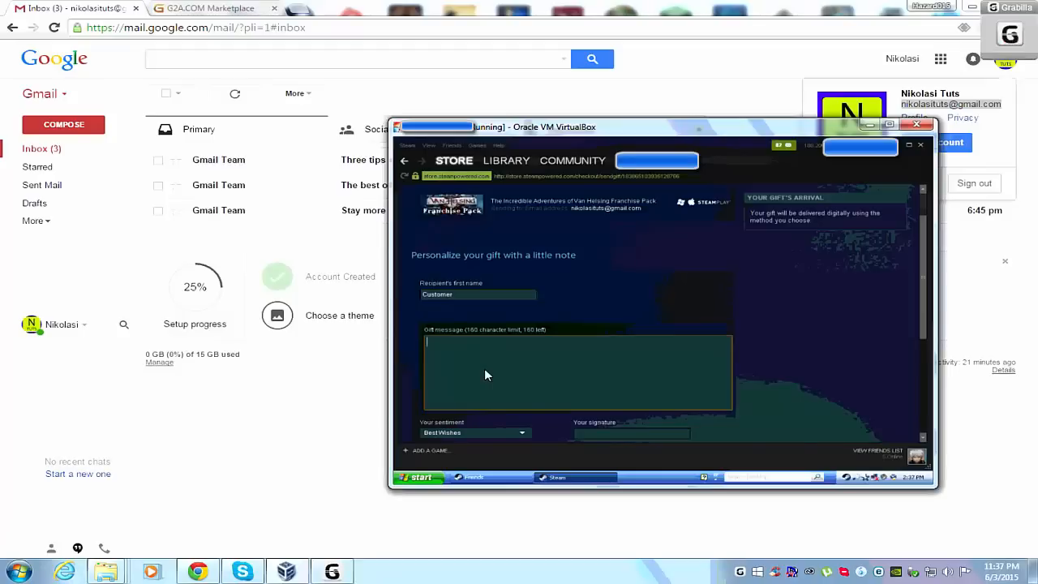
pyautogui.write('Enjoy in')
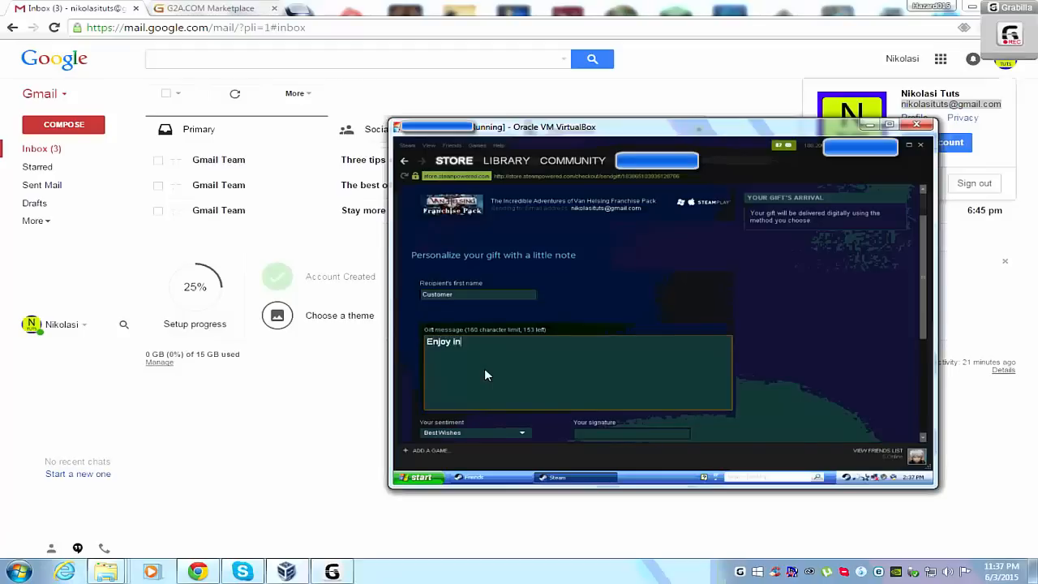
pyautogui.write('the ga')
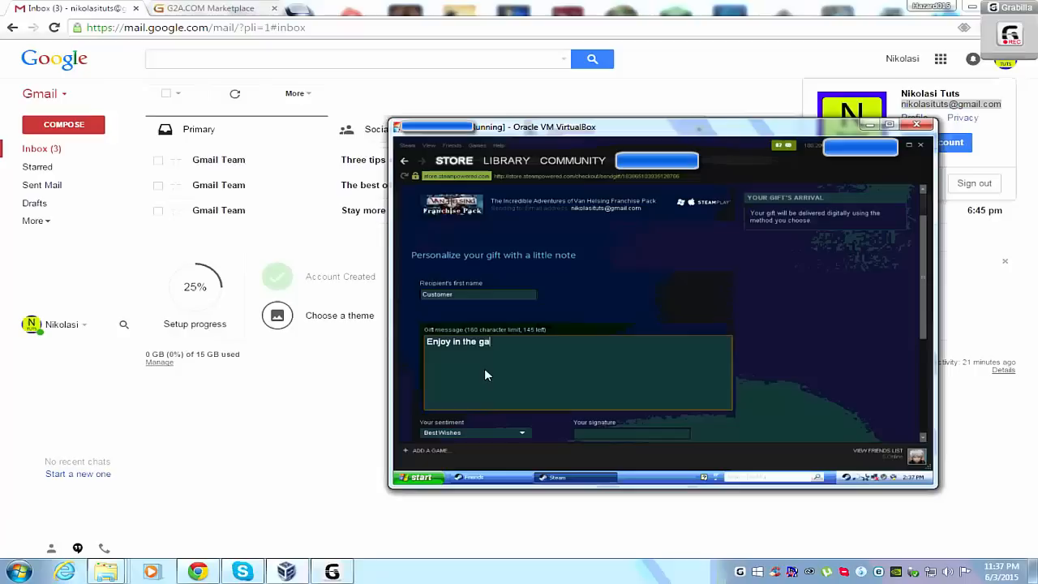
pyautogui.write('me!')
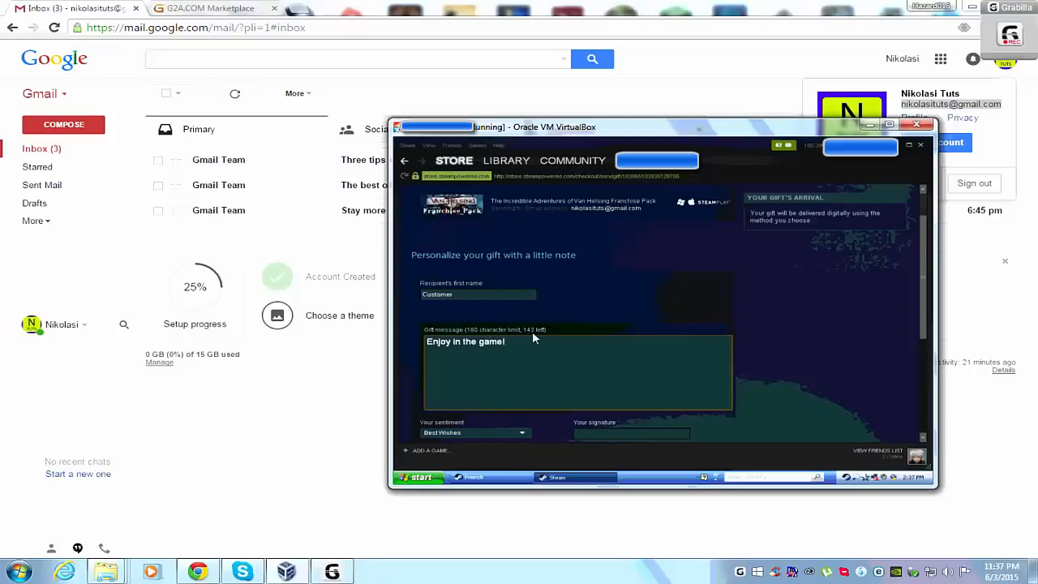
pyautogui.scroll(-3)
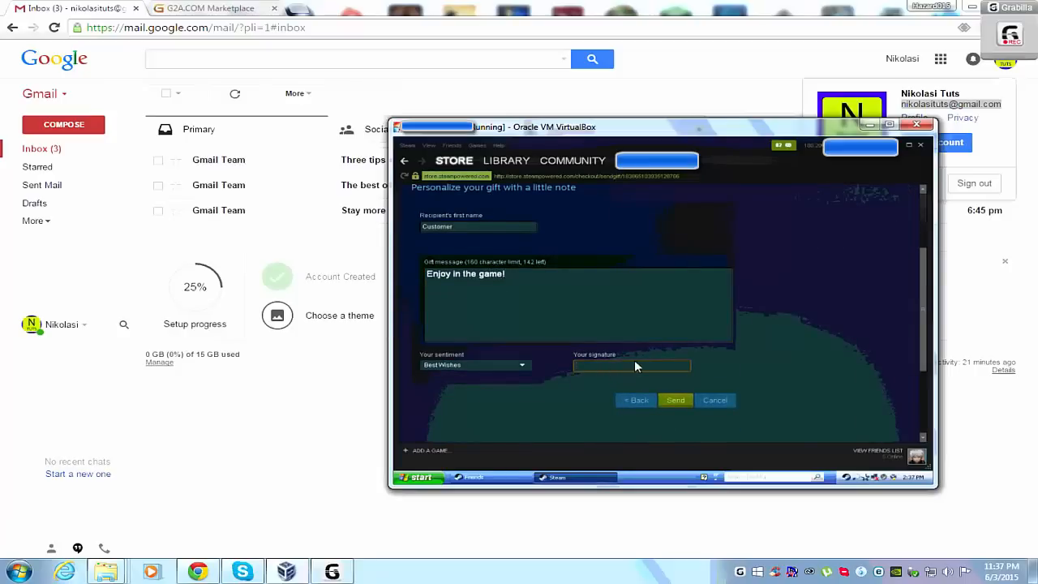
pyautogui.write('Nikola')
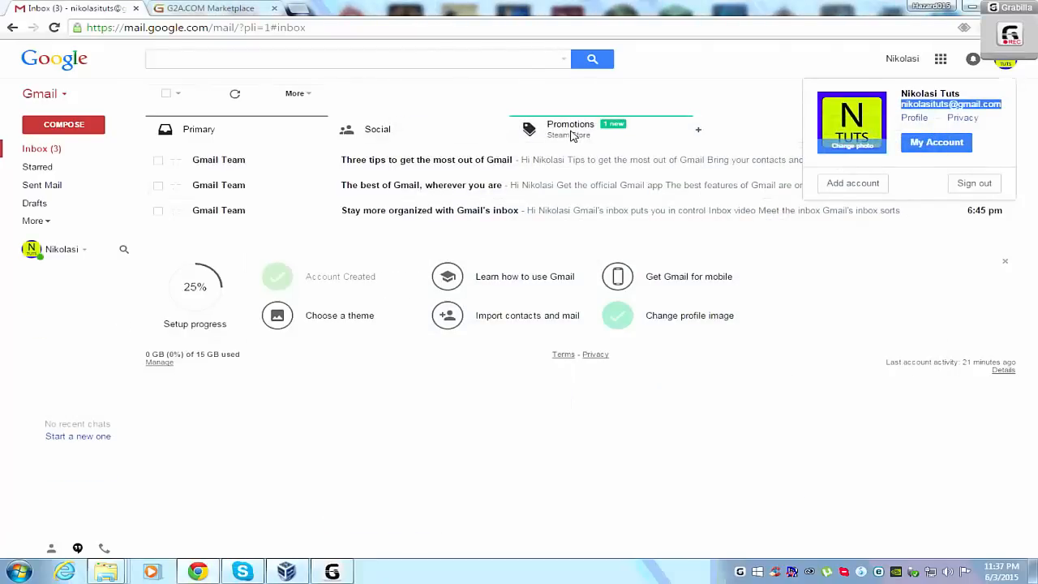
pyautogui.moveTo(617, 131)
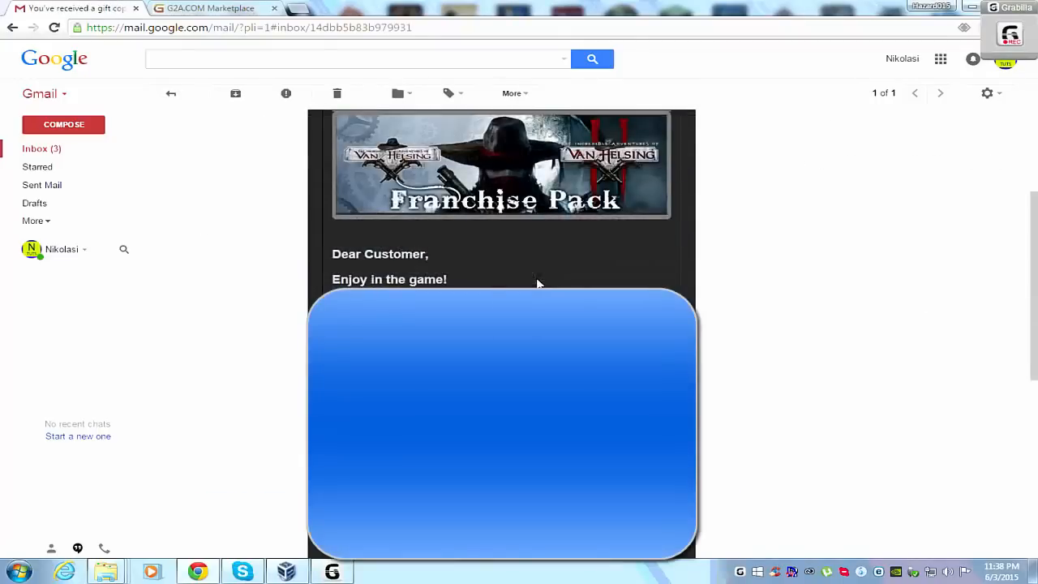
pyautogui.moveTo(529, 276)
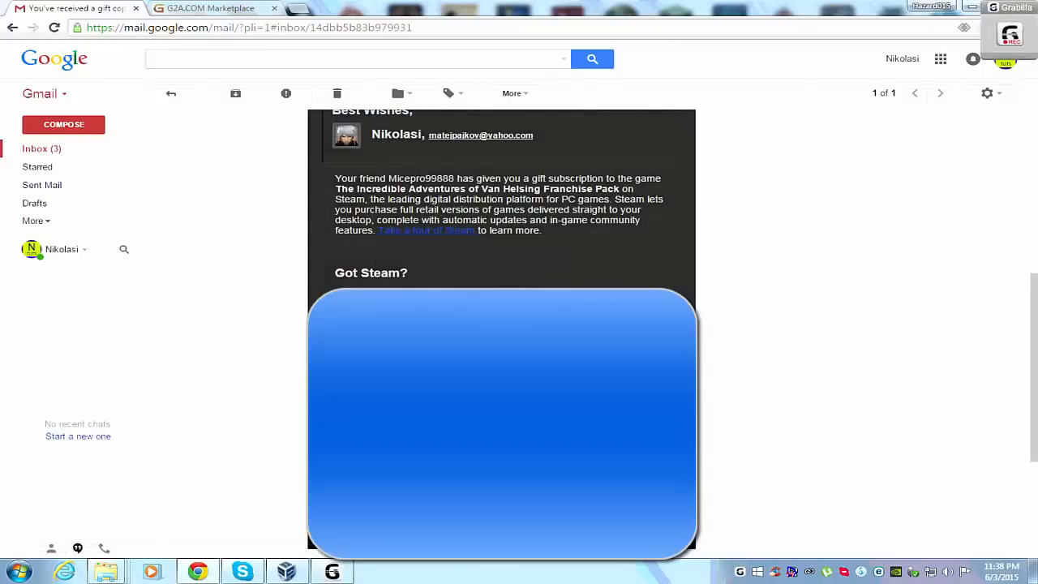
# Go back to the G2A.COM Marketplace tab after reviewing the Steam gift email
pyautogui.click(212, 8)
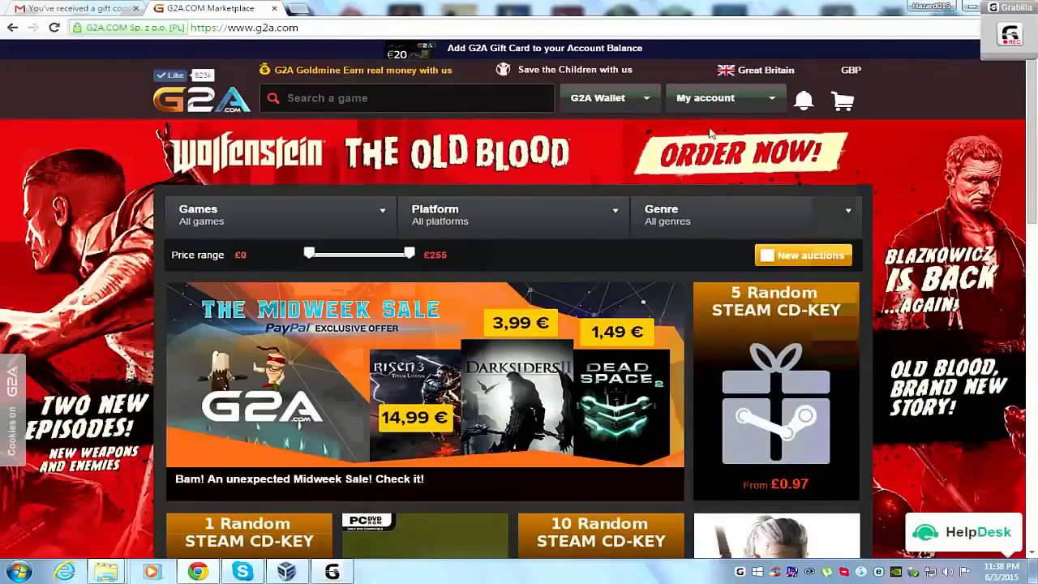
# Start a new listing from the selling overview, pick Steam Gift and reach step 4
pyautogui.click(726, 97)
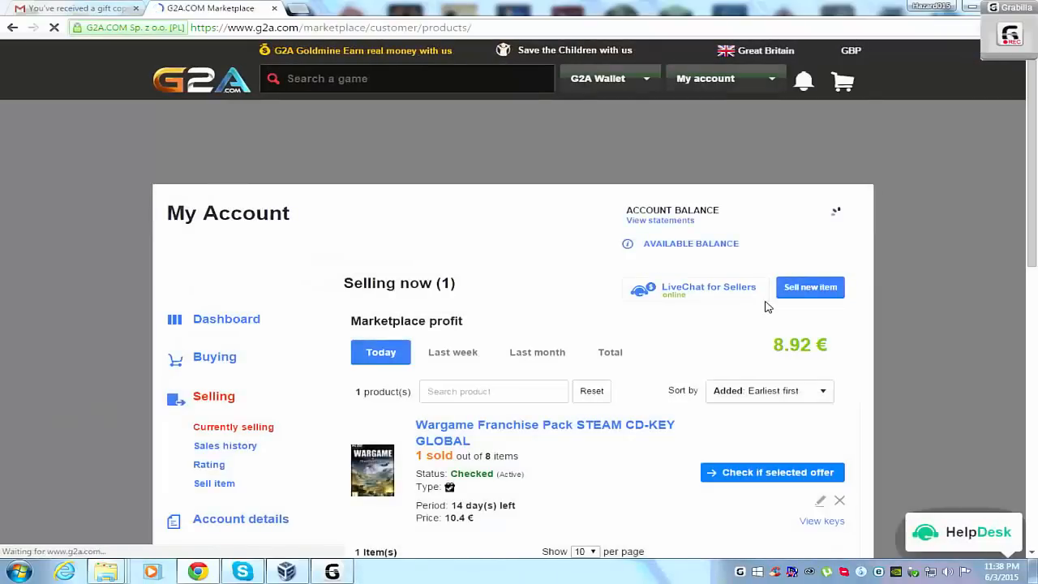
pyautogui.scroll(-3)
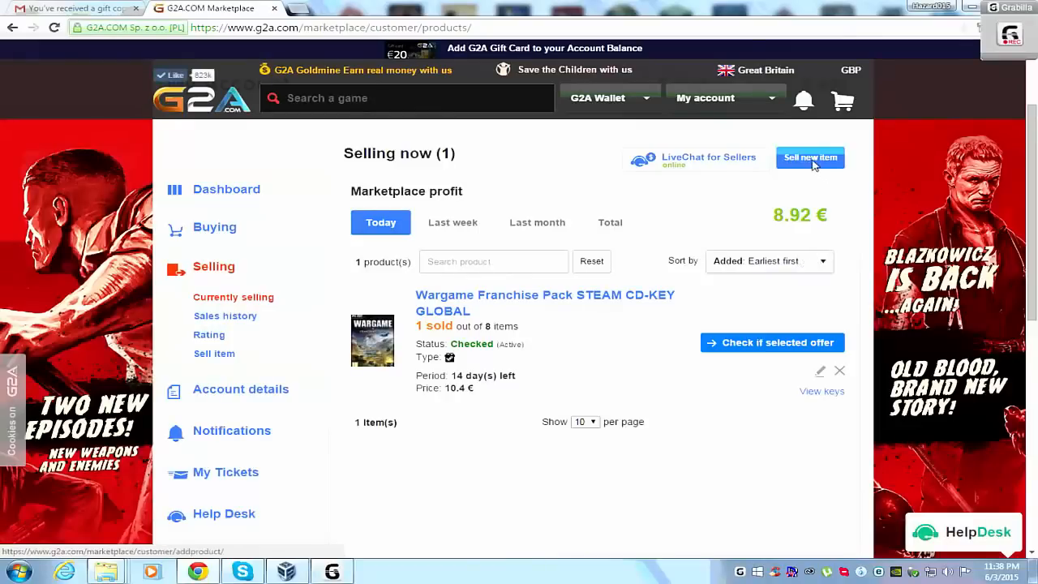
pyautogui.click(810, 157)
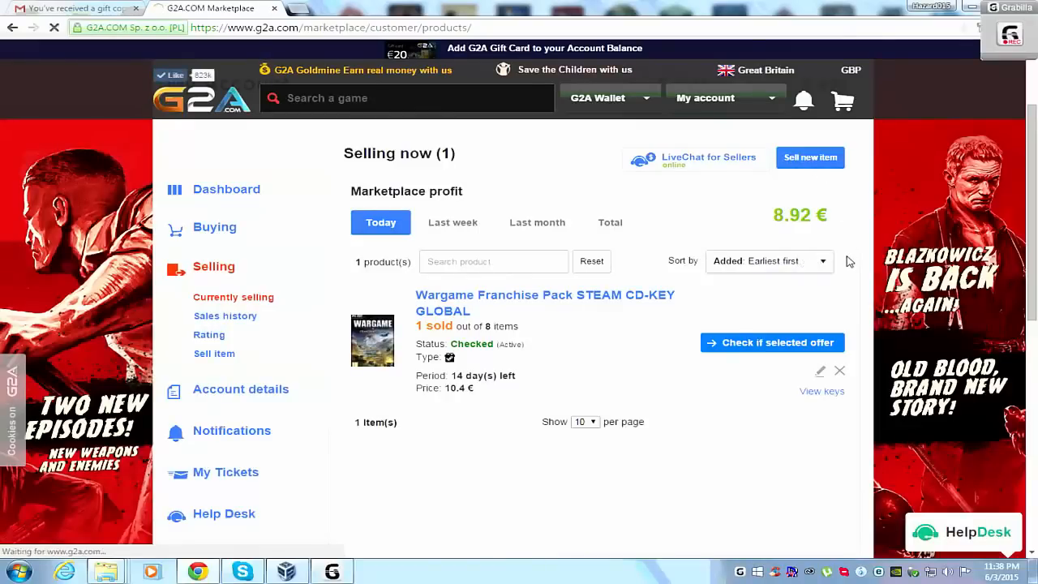
pyautogui.click(809, 157)
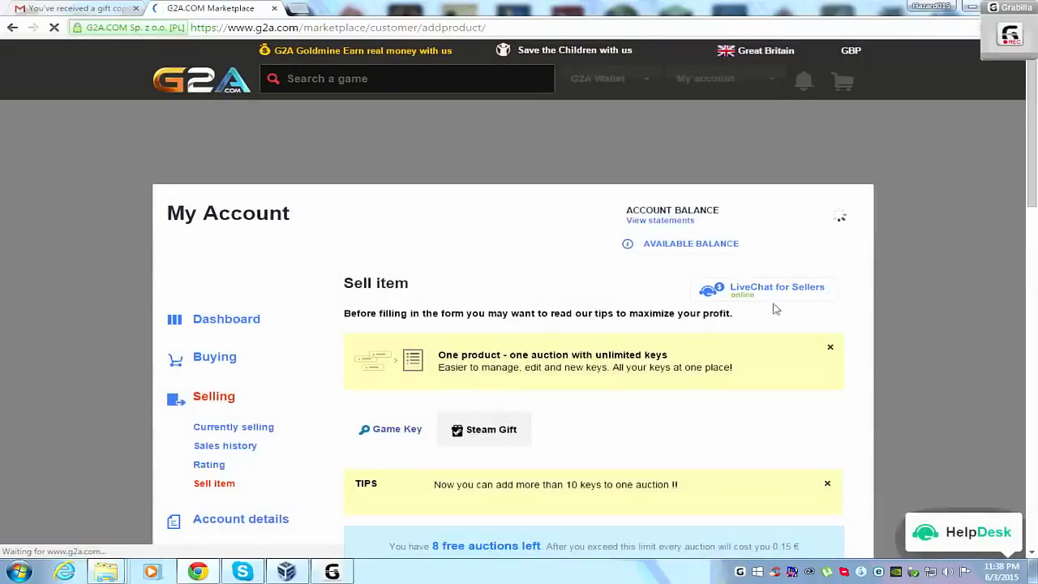
pyautogui.scroll(-3)
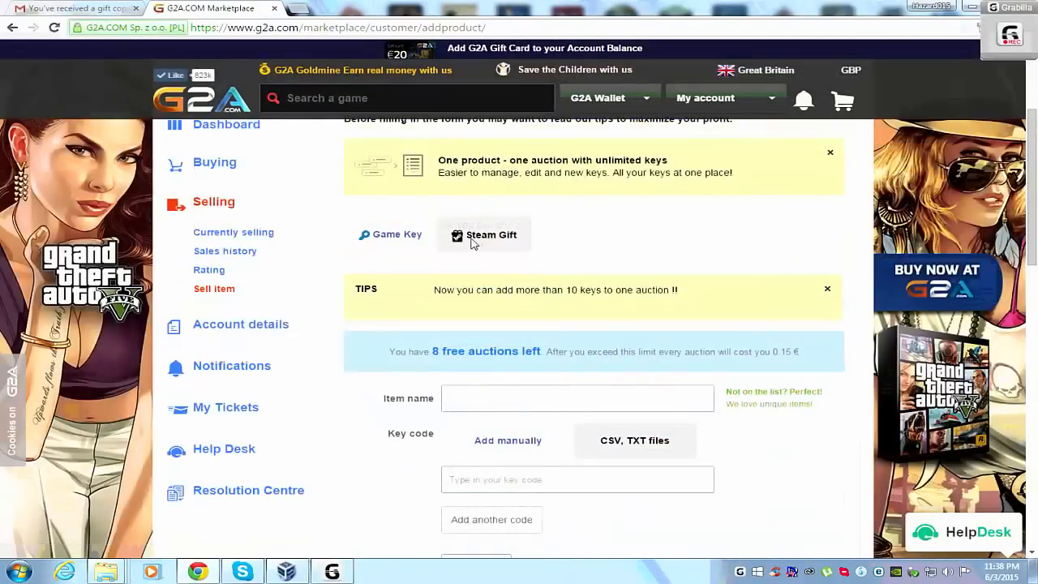
pyautogui.click(491, 235)
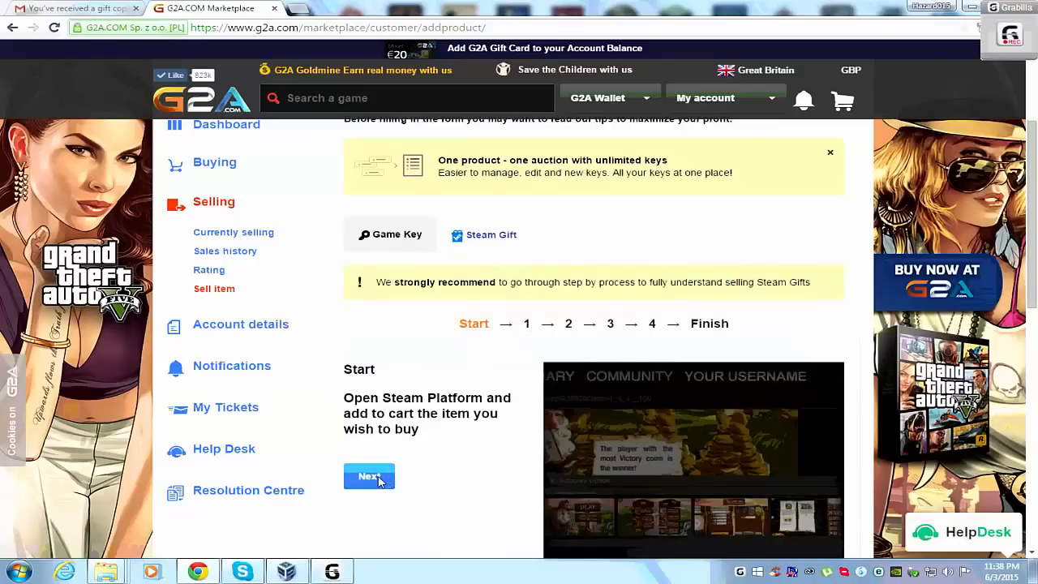
pyautogui.click(369, 476)
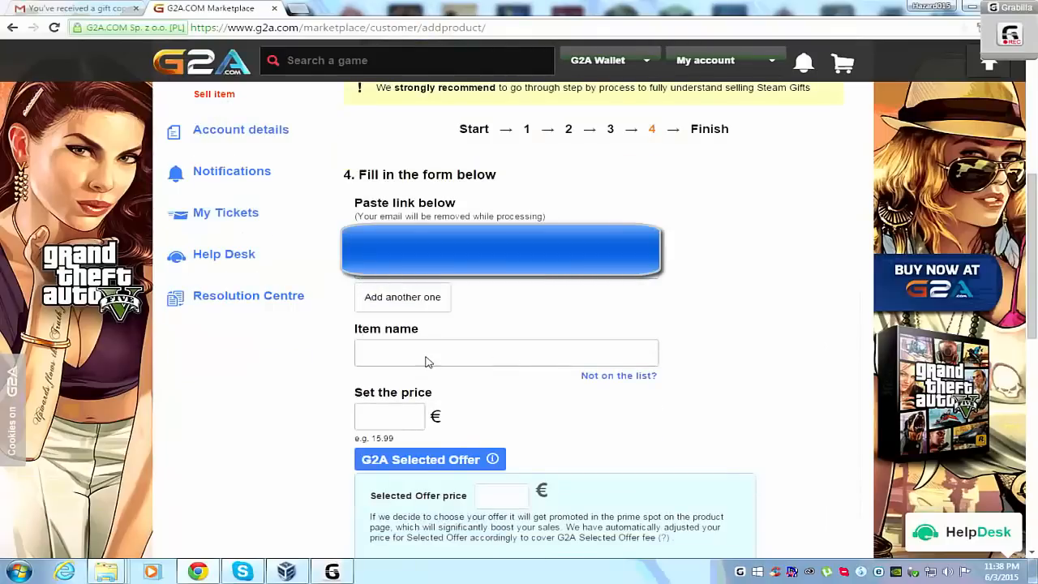
# Enter 'The Incredible Adventures of Van Helsing Franchise Pack' as the listing's item name
pyautogui.click(506, 352)
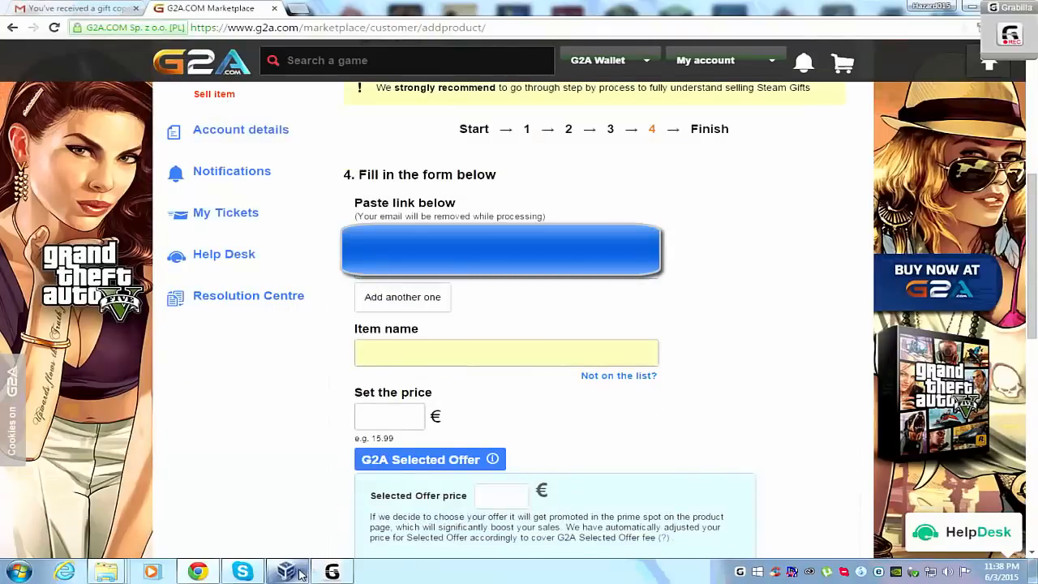
pyautogui.click(286, 570)
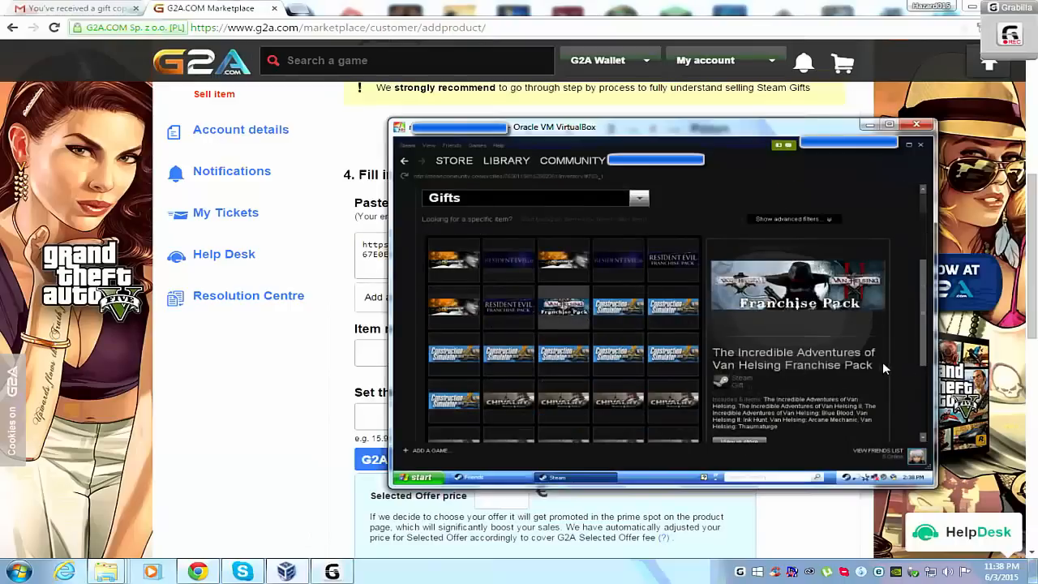
pyautogui.rightClick(884, 368)
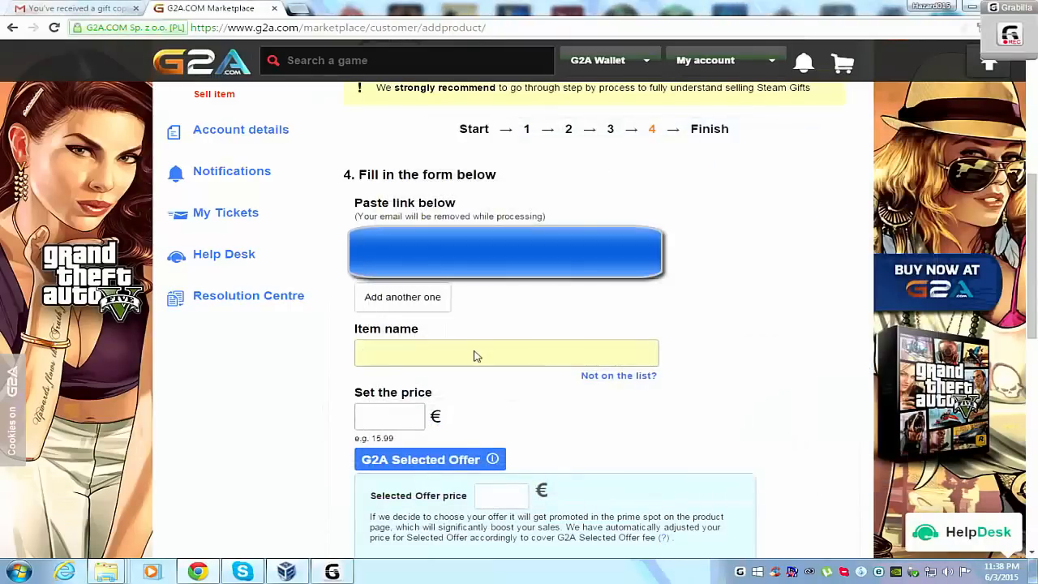
pyautogui.write('The Incredible Adventures of Van Helsing Franchise Pack STEAM C')
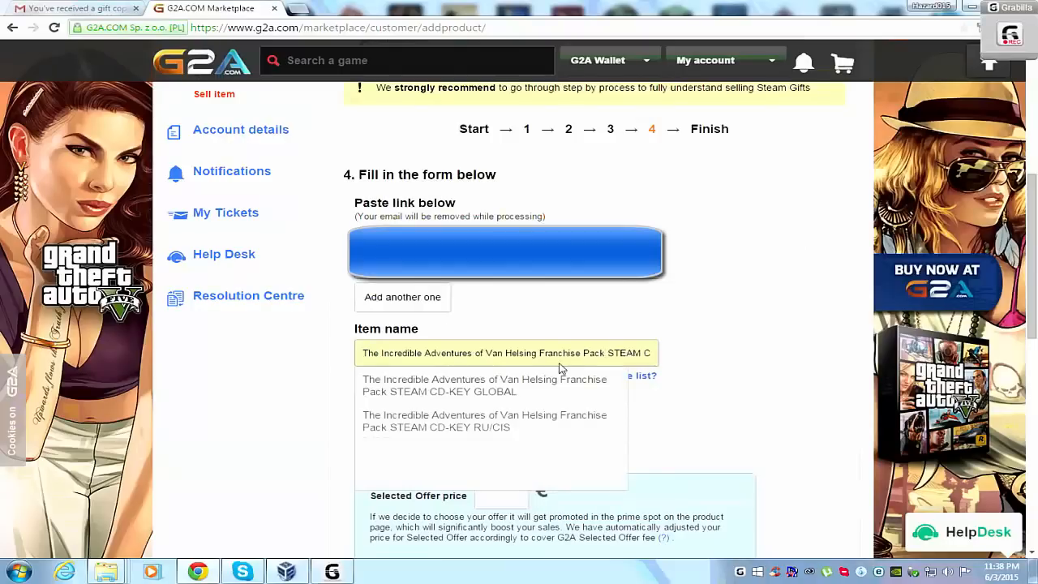
pyautogui.moveTo(502, 396)
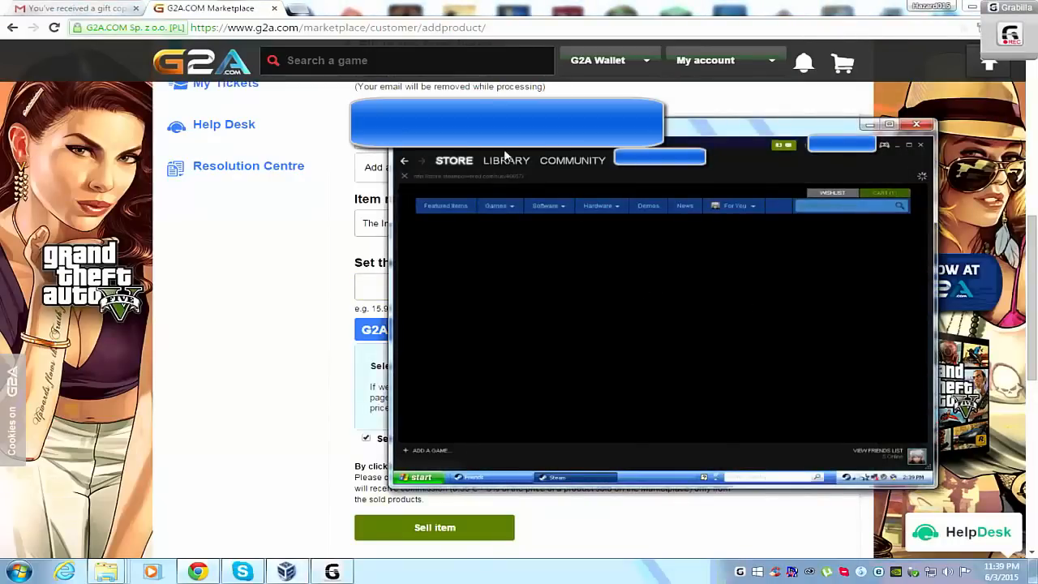
# Search G2A for the Van Helsing Franchise Pack, showing prices from £12.00 and £9.45
pyautogui.click(406, 60)
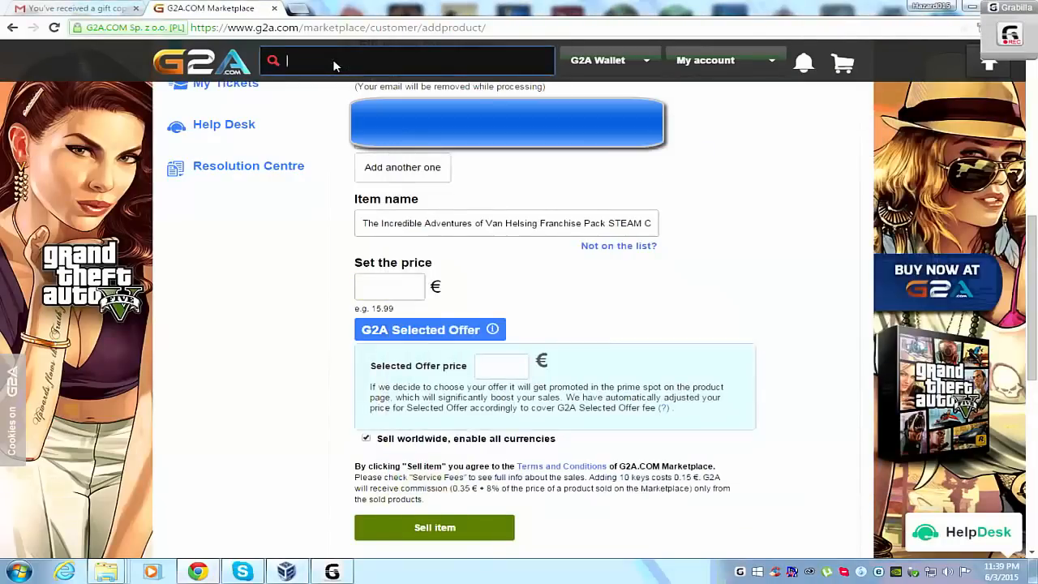
pyautogui.write('The Incredible Adventures of Van Helsing Franchise Pack')
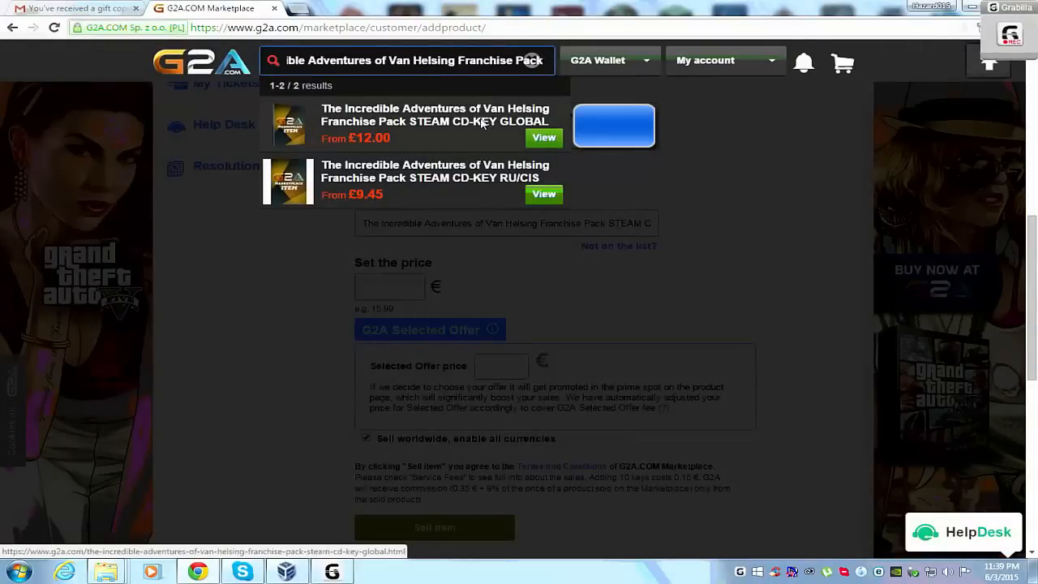
pyautogui.moveTo(316, 129)
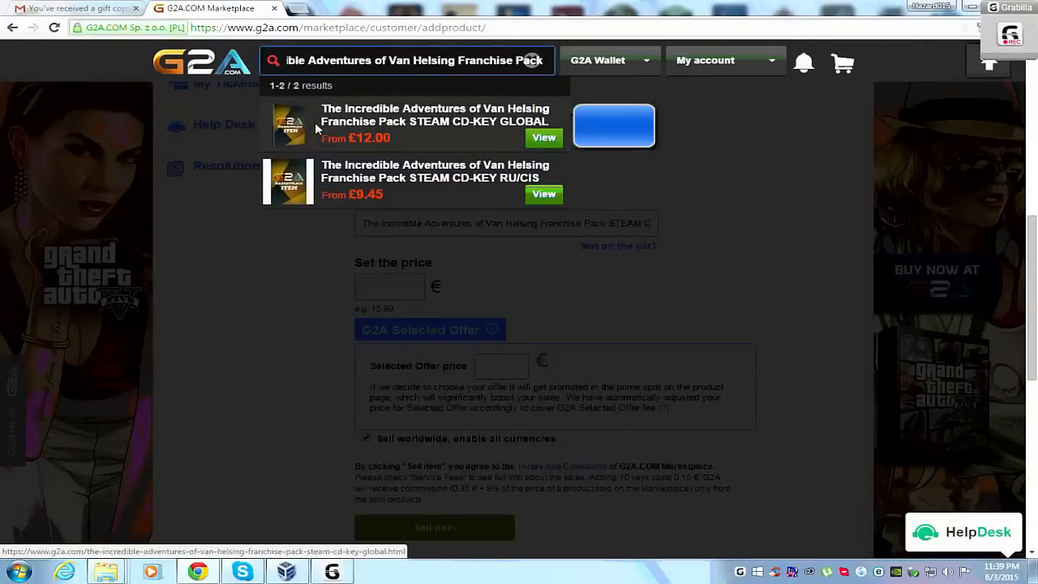
pyautogui.moveTo(427, 138)
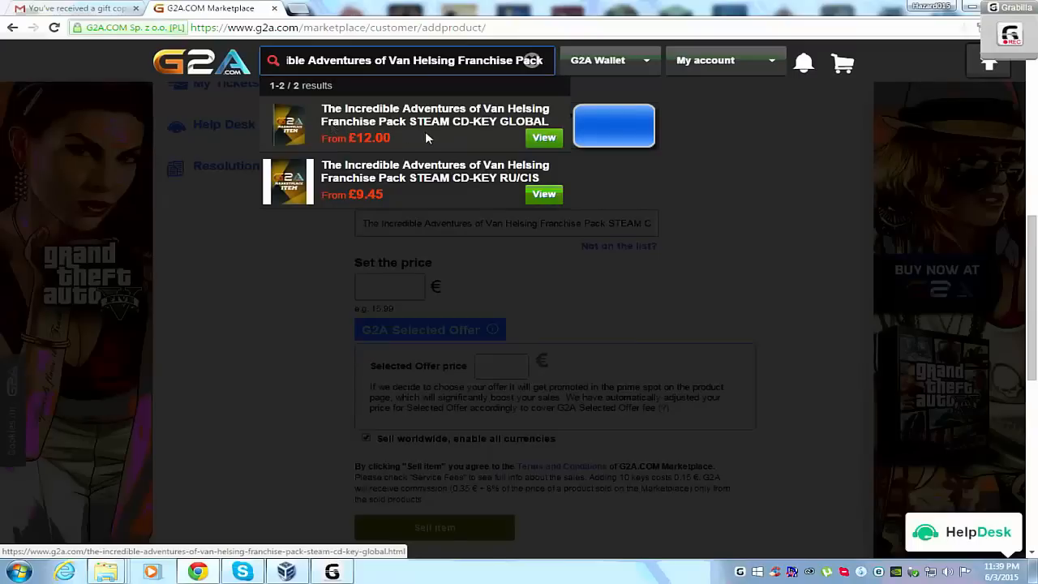
pyautogui.moveTo(372, 151)
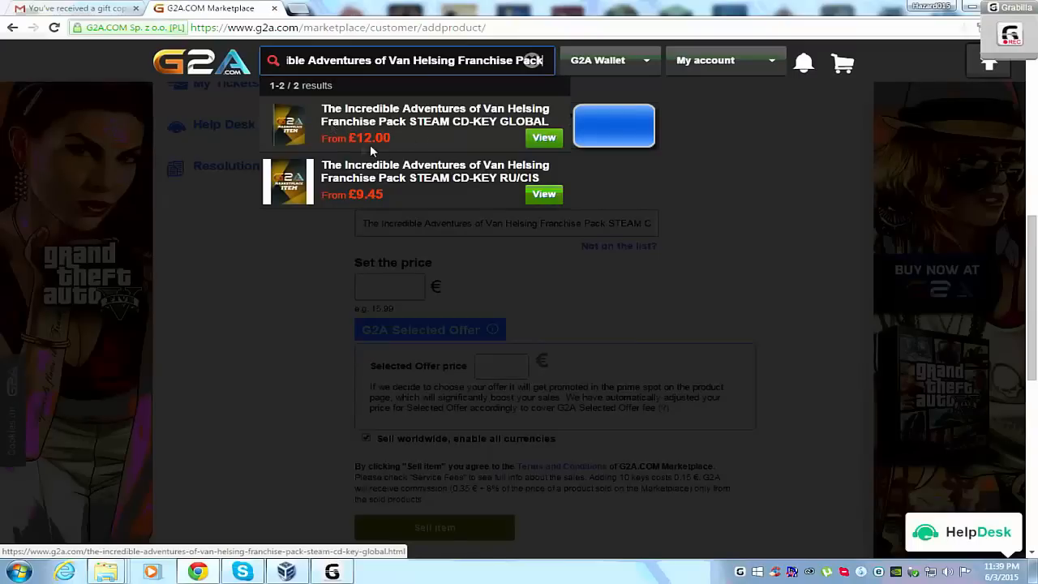
pyautogui.moveTo(356, 147)
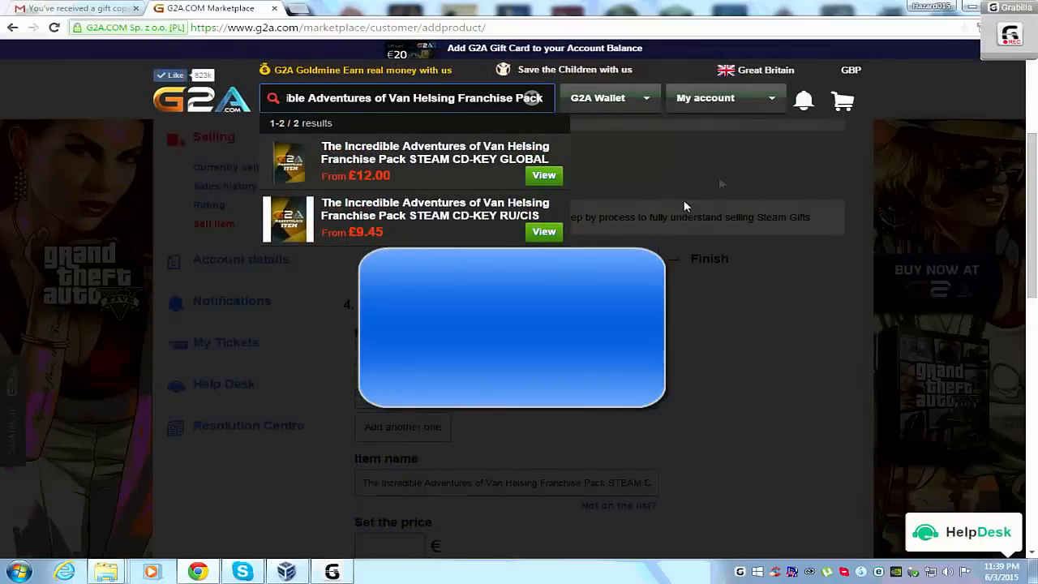
# Switch the site currency to EUR and recheck prices: 16.50 € and 13.00 €
pyautogui.click(850, 70)
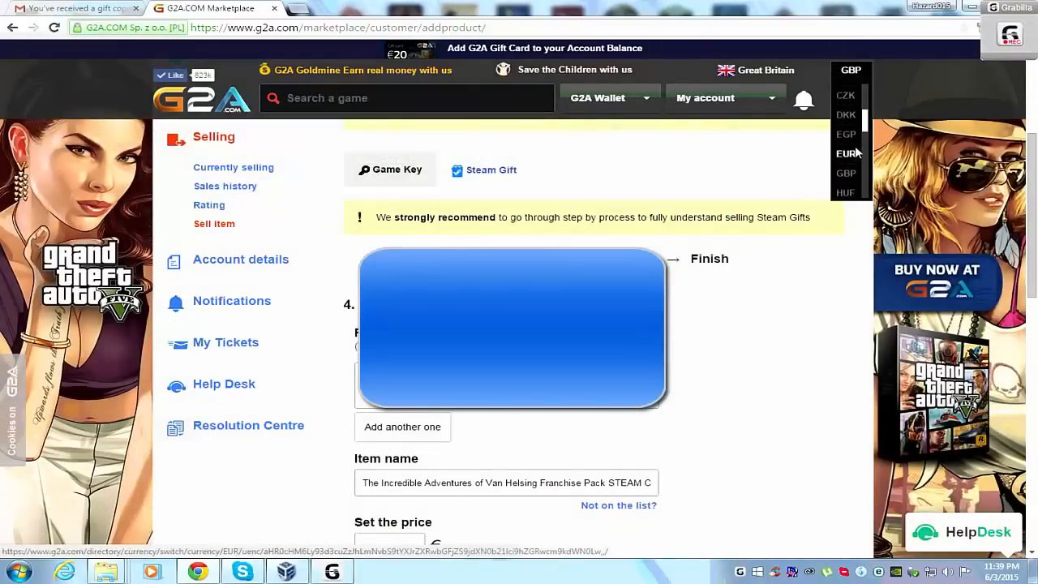
pyautogui.click(846, 153)
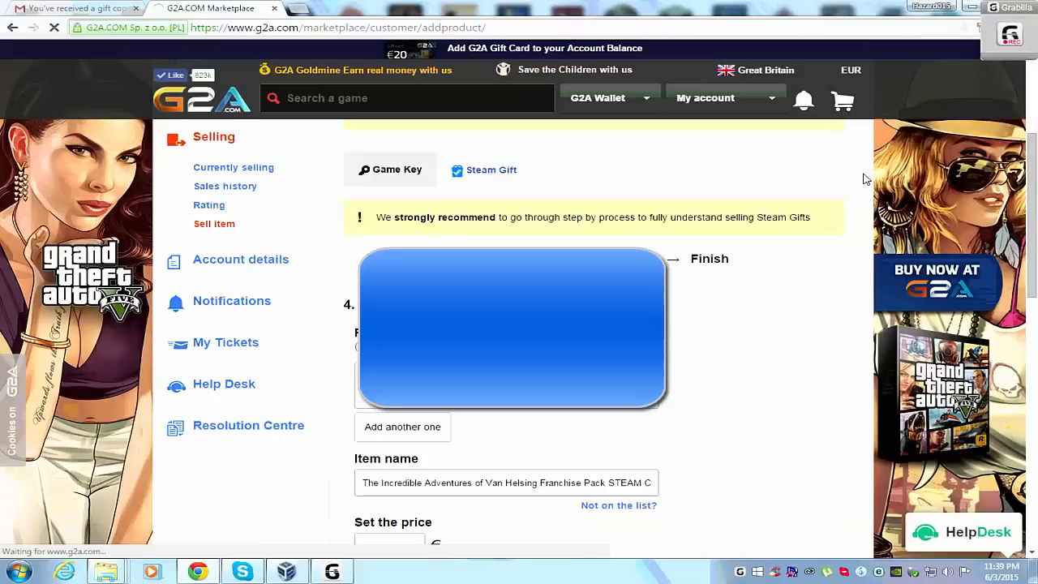
pyautogui.click(406, 97)
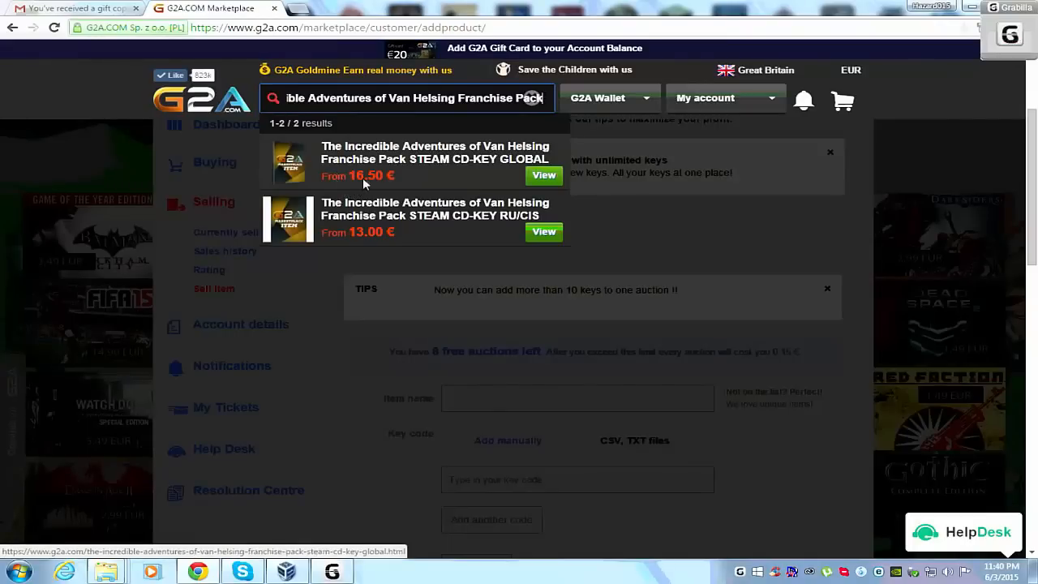
pyautogui.moveTo(423, 188)
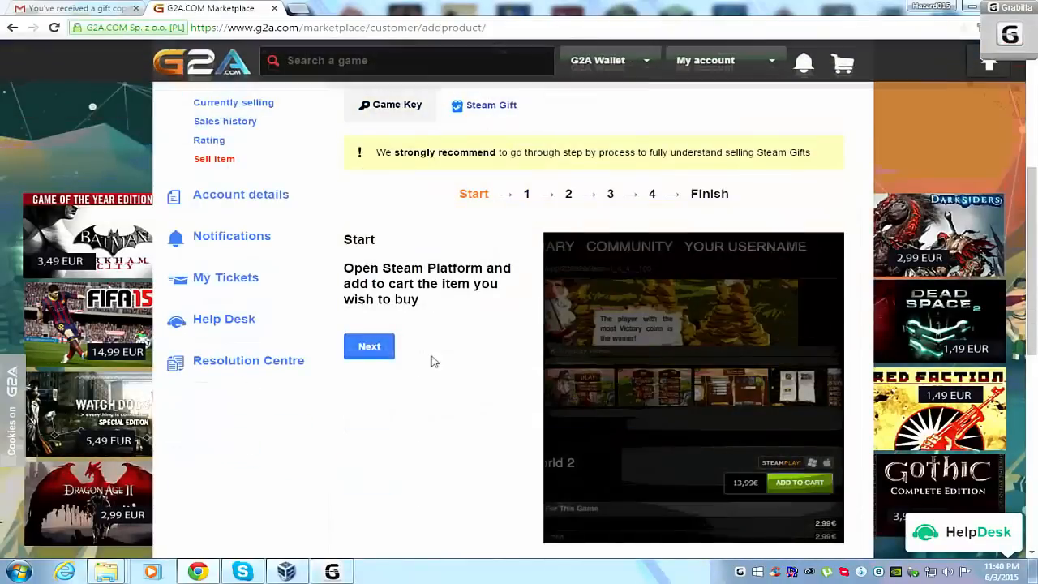
# Advance the Steam Gift guide to step 4, then view the gift email in Gmail
pyautogui.click(369, 347)
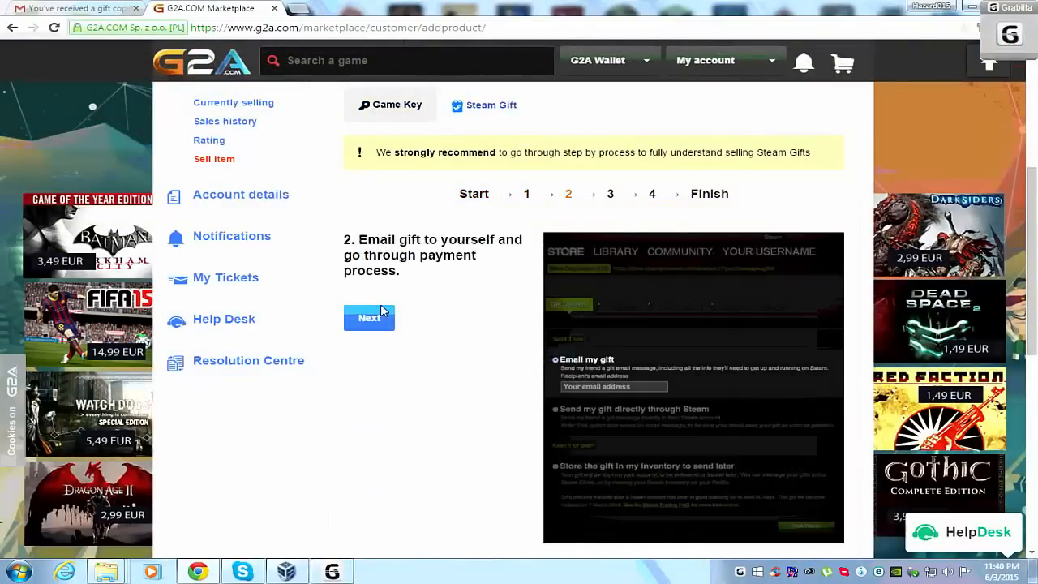
pyautogui.click(369, 317)
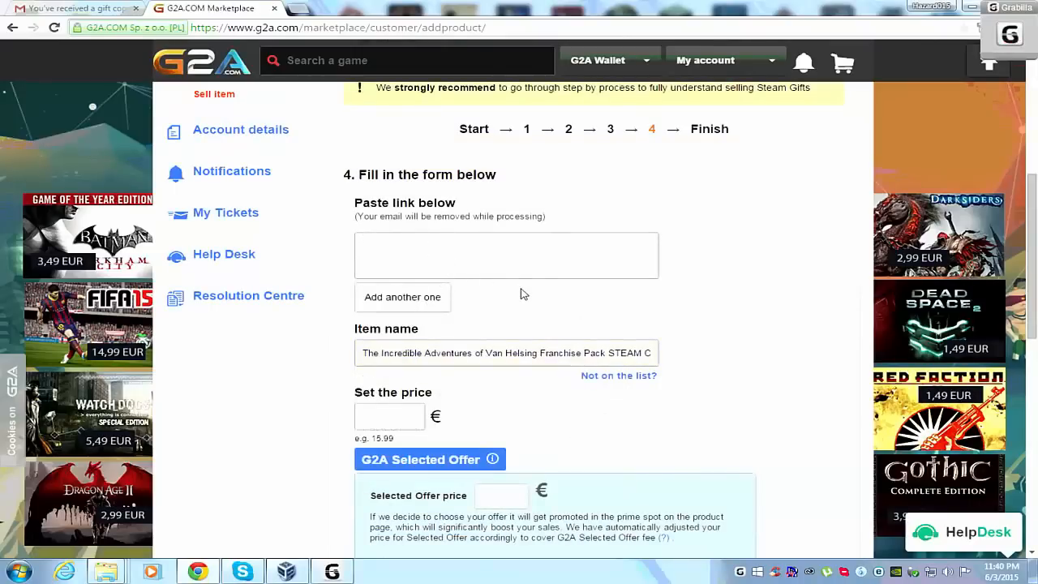
pyautogui.click(73, 8)
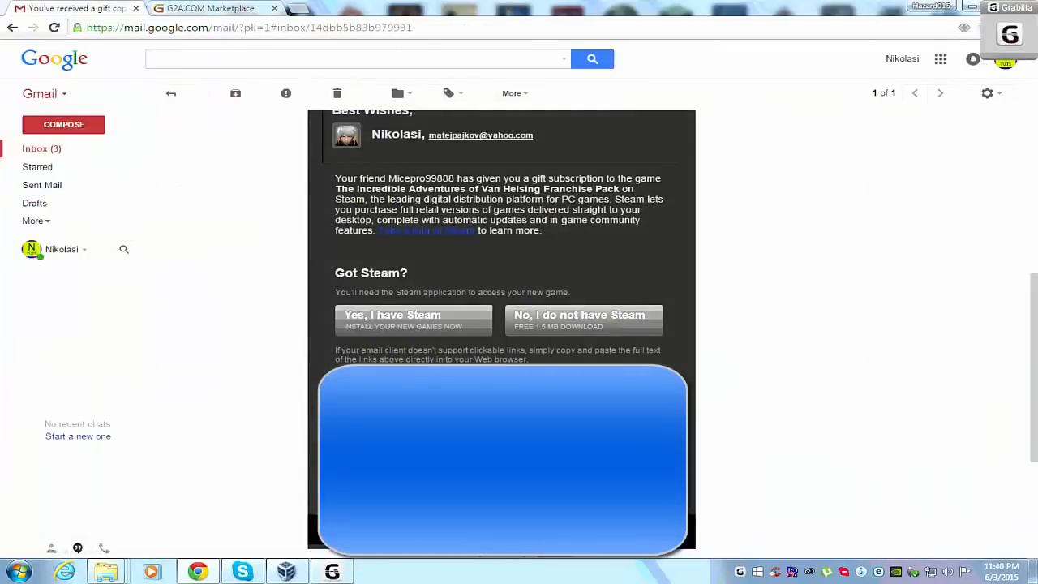
# Return to the G2A form and search the store for the Van Helsing pack's price
pyautogui.click(213, 8)
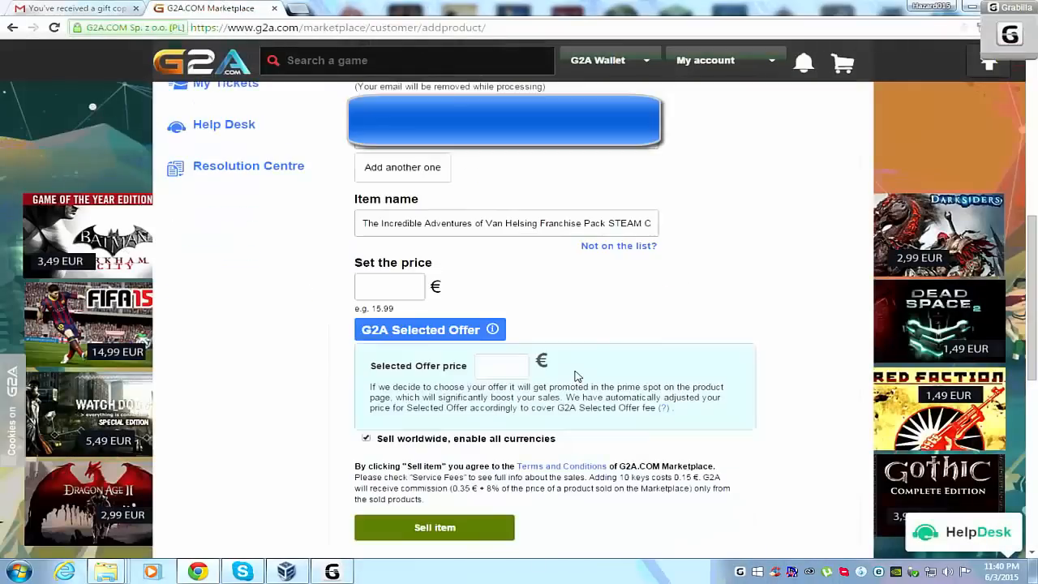
pyautogui.click(389, 286)
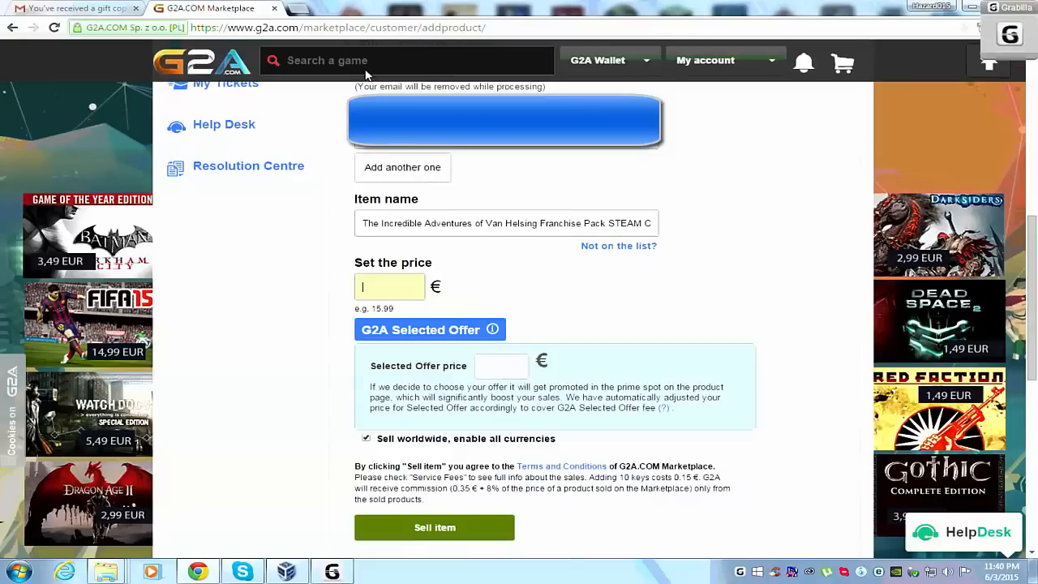
pyautogui.moveTo(354, 69)
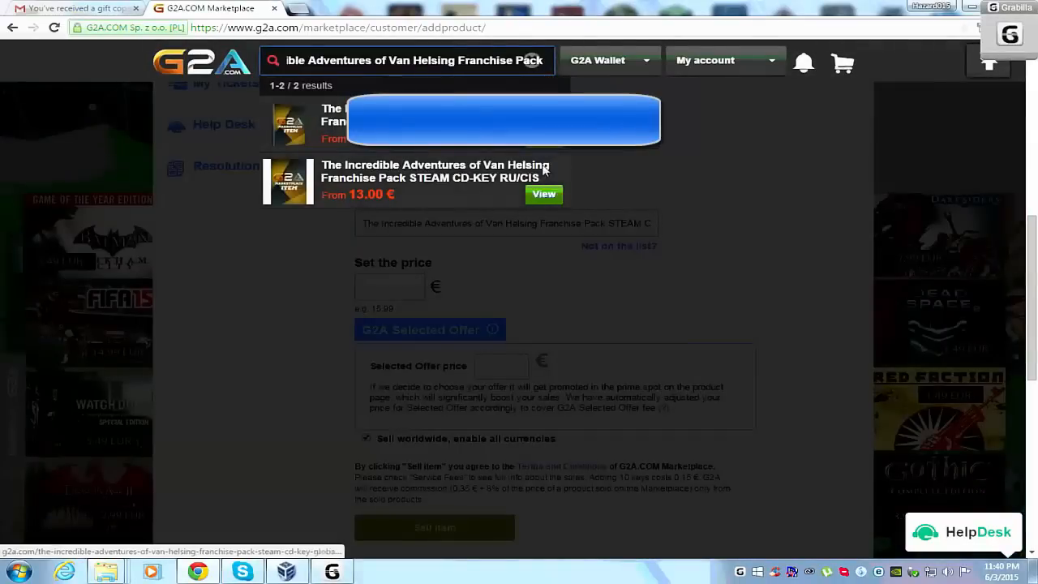
pyautogui.moveTo(817, 301)
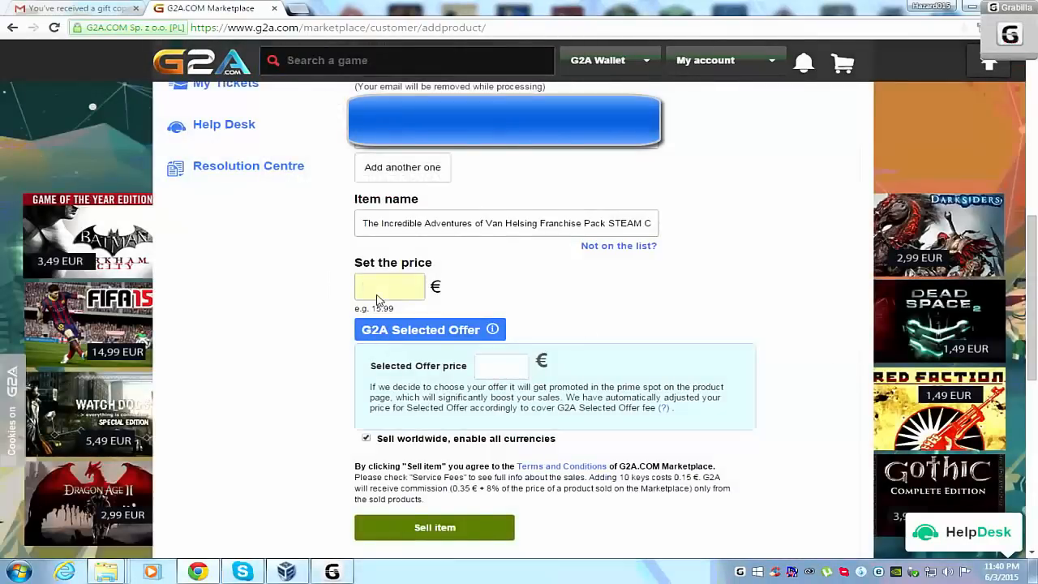
# Price the Van Helsing listing at 16.49 € and submit it for sale
pyautogui.write('16 49')
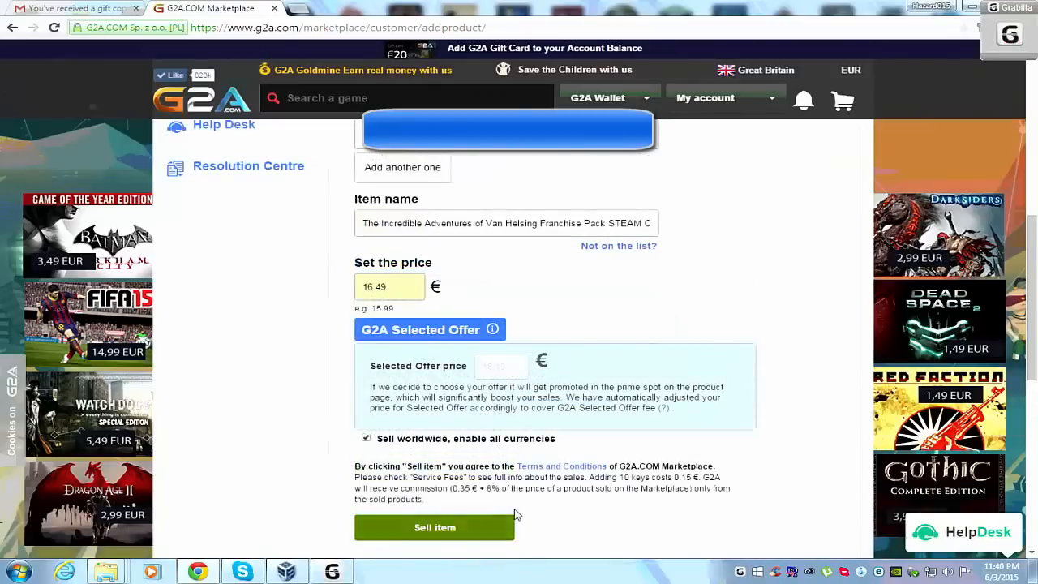
pyautogui.click(705, 97)
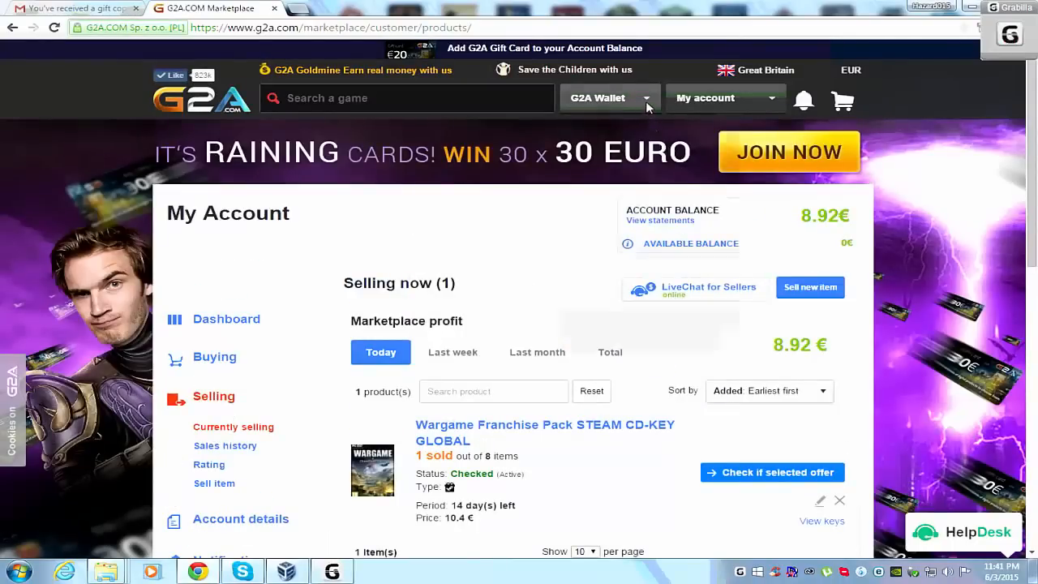
# Open the wallet dropdown showing the 8.92 € balance and choose Payout
pyautogui.click(610, 97)
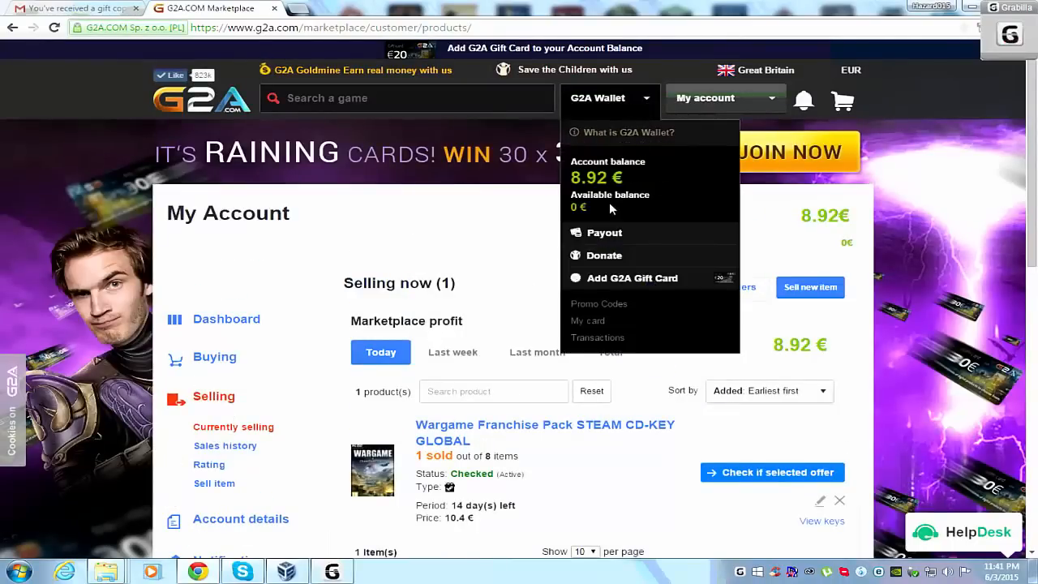
pyautogui.moveTo(585, 209)
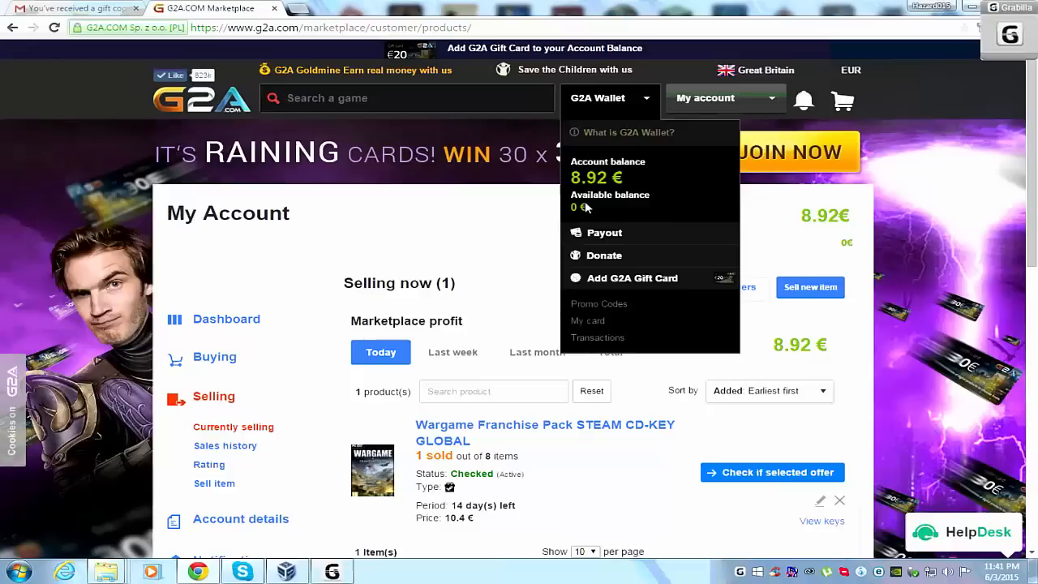
pyautogui.moveTo(579, 207)
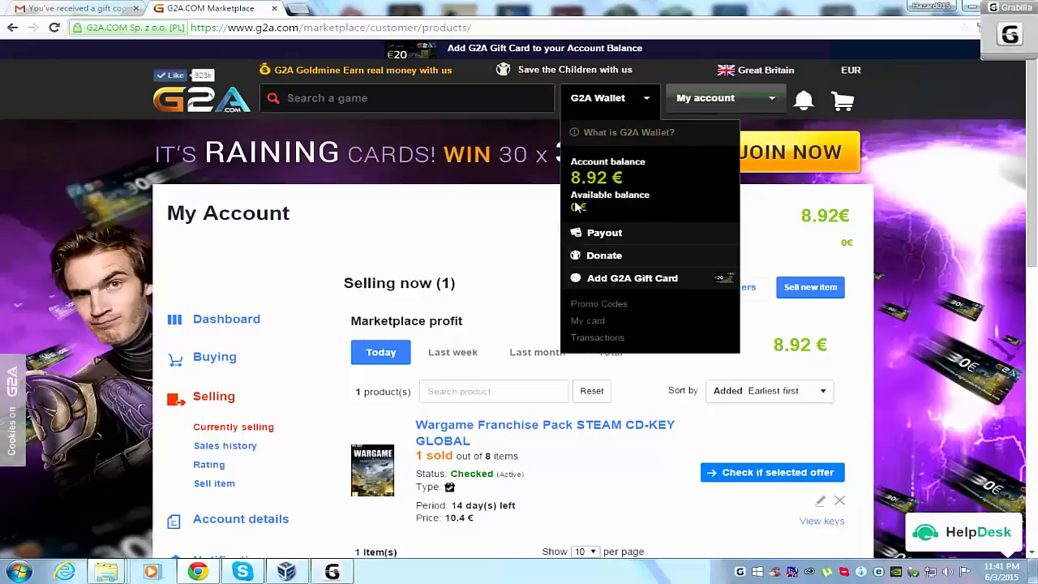
pyautogui.moveTo(604, 233)
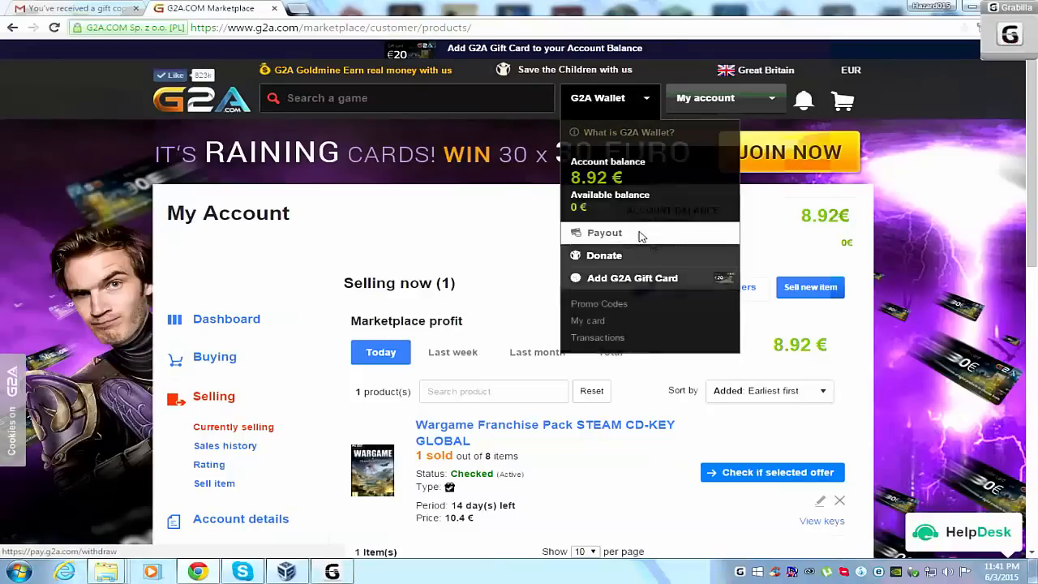
pyautogui.click(605, 233)
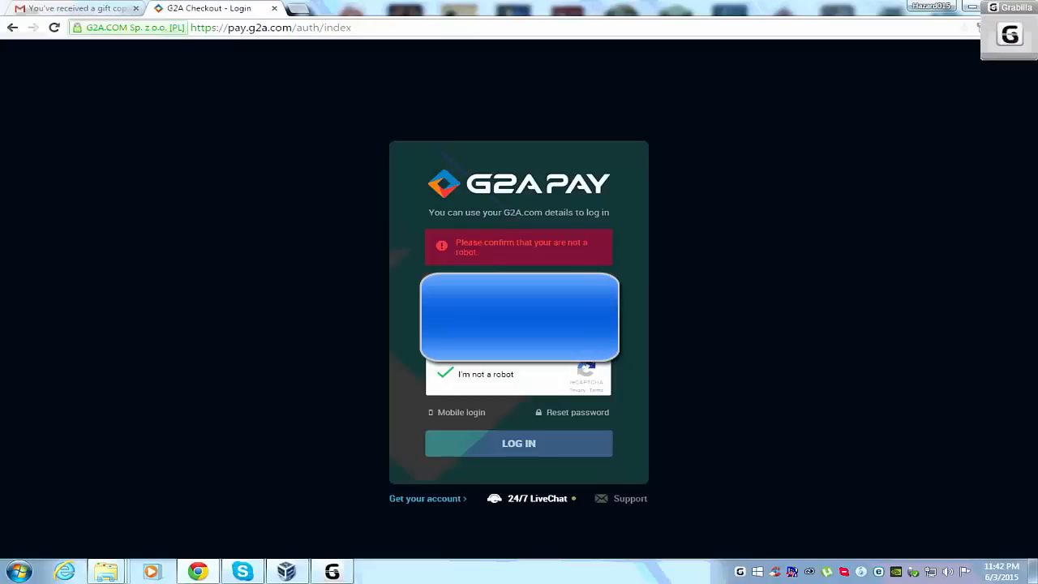
pyautogui.moveTo(518, 443)
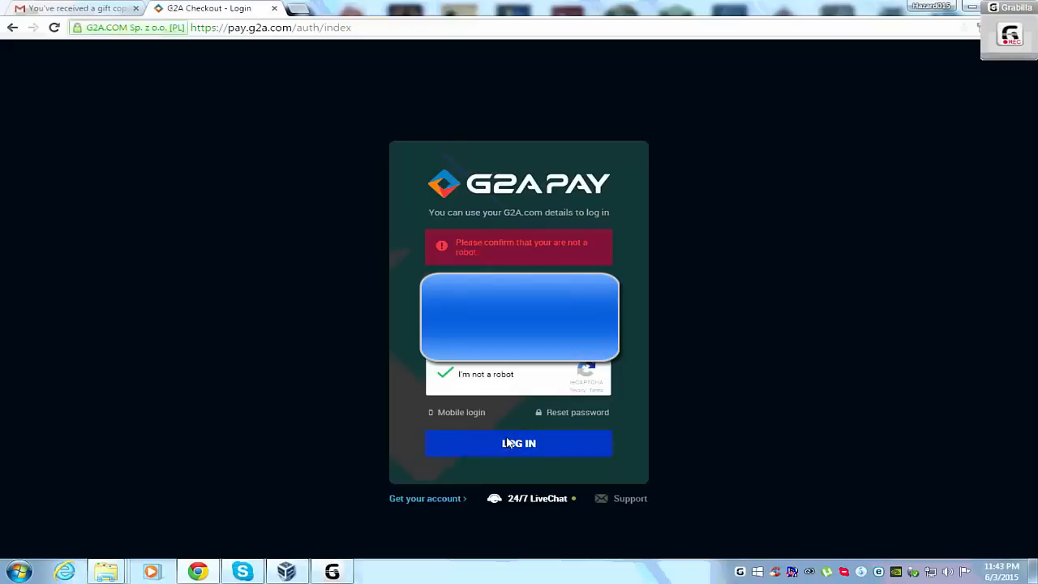
pyautogui.moveTo(406, 329)
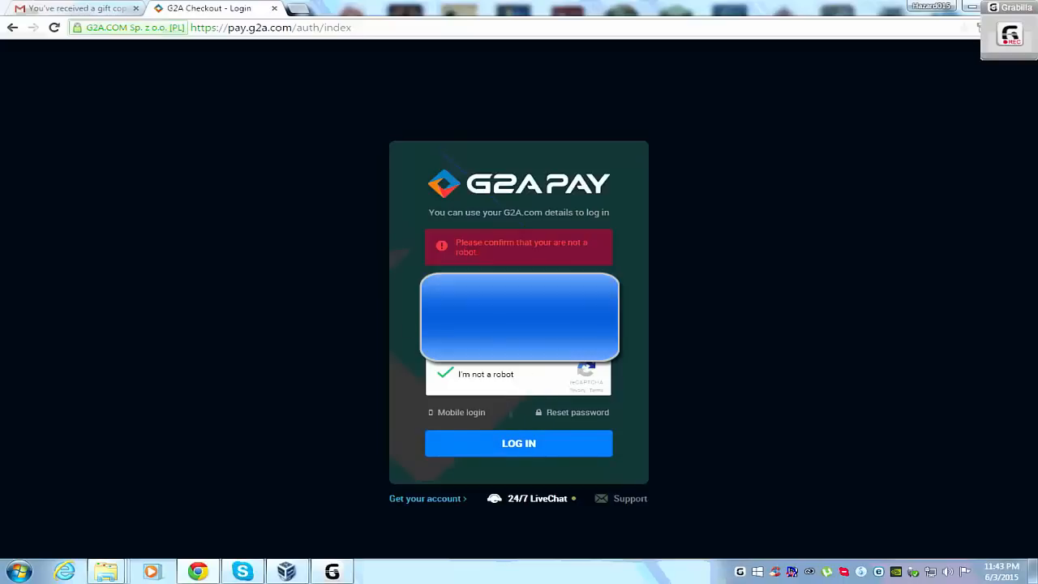
# Log in to G2A Pay to reach the PayPal withdraw page
pyautogui.click(518, 443)
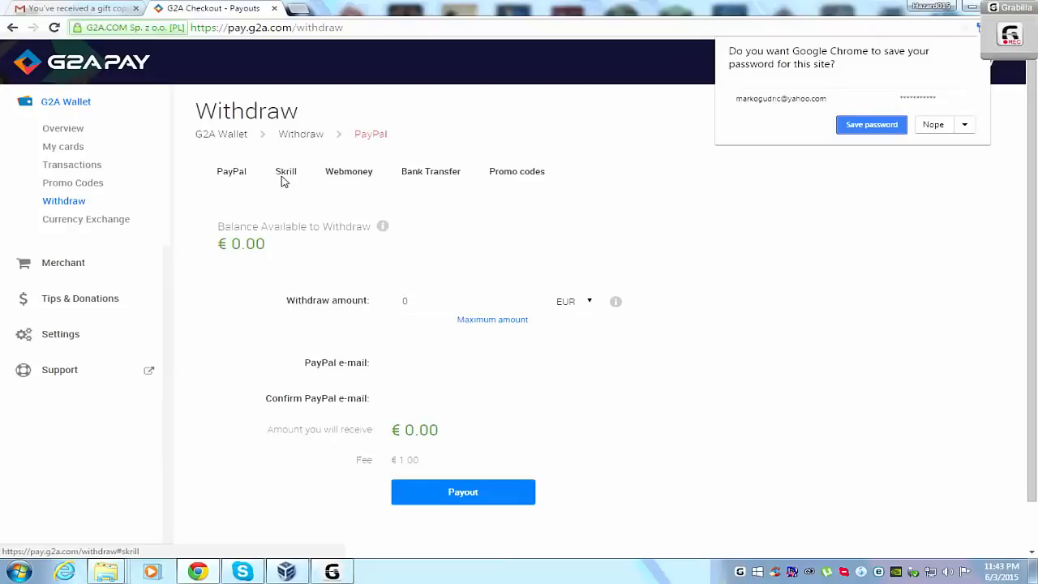
pyautogui.click(286, 172)
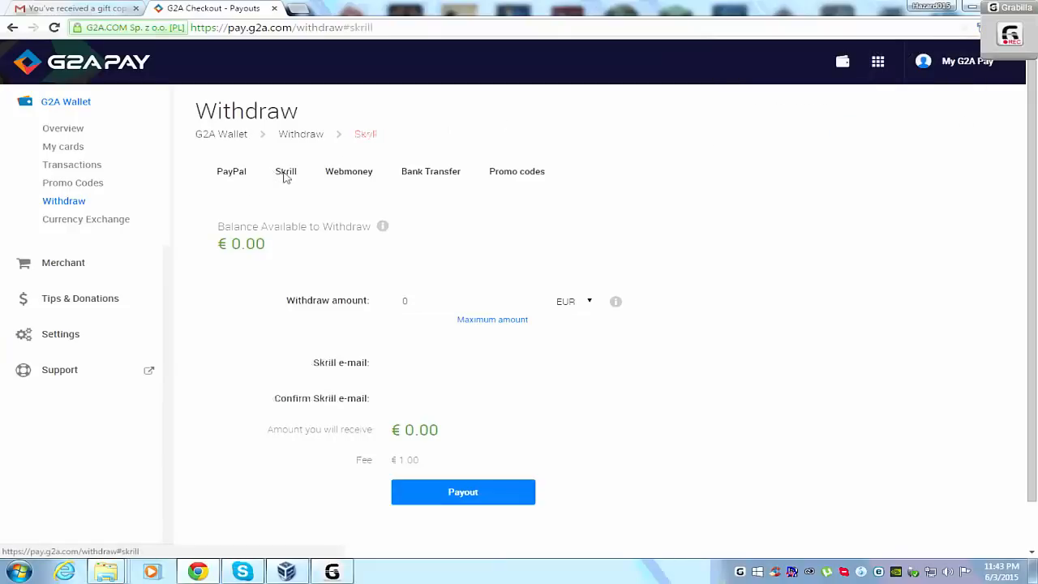
pyautogui.click(430, 171)
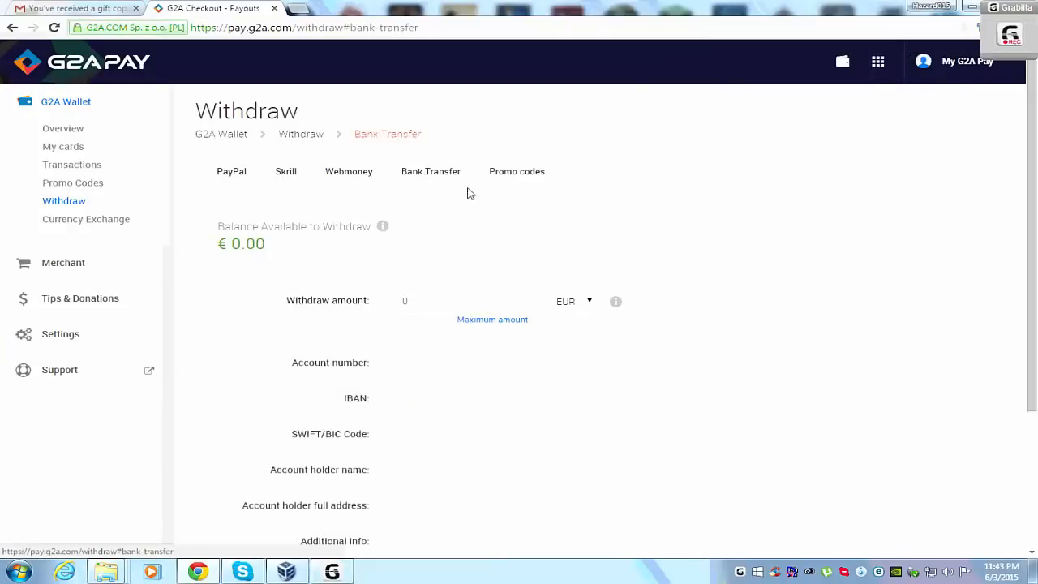
pyautogui.click(516, 171)
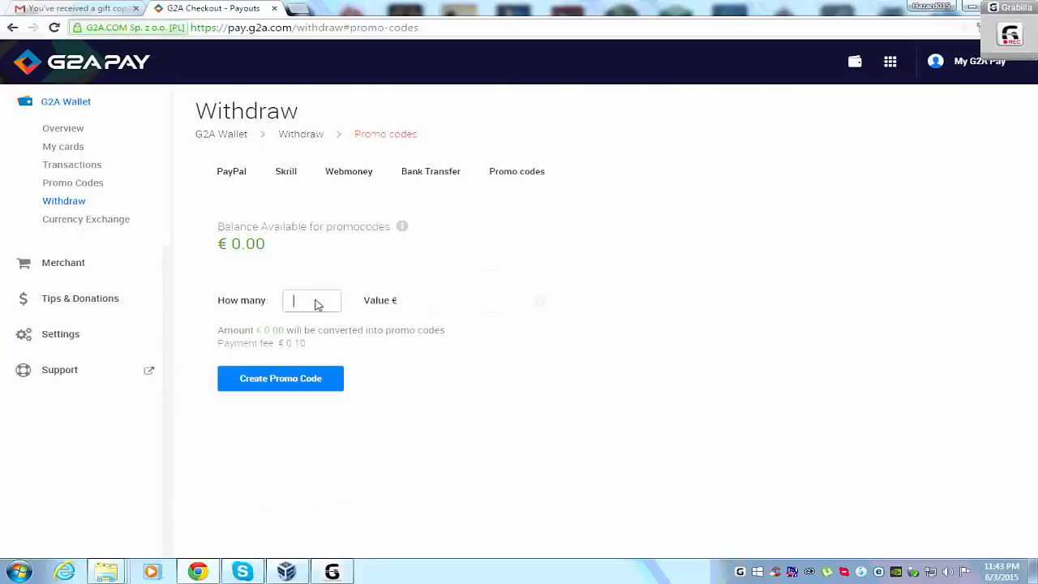
pyautogui.click(312, 301)
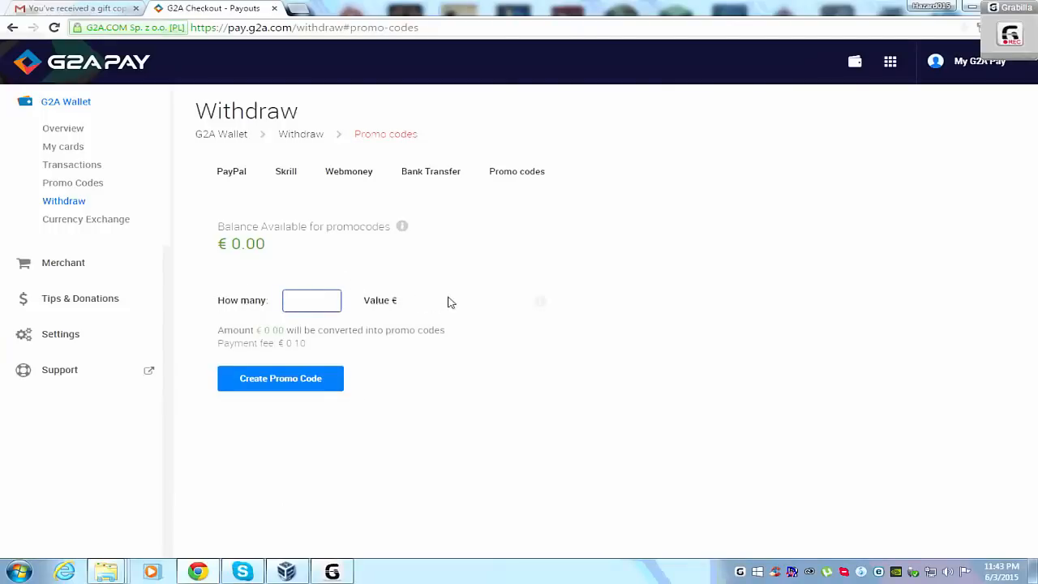
pyautogui.click(469, 300)
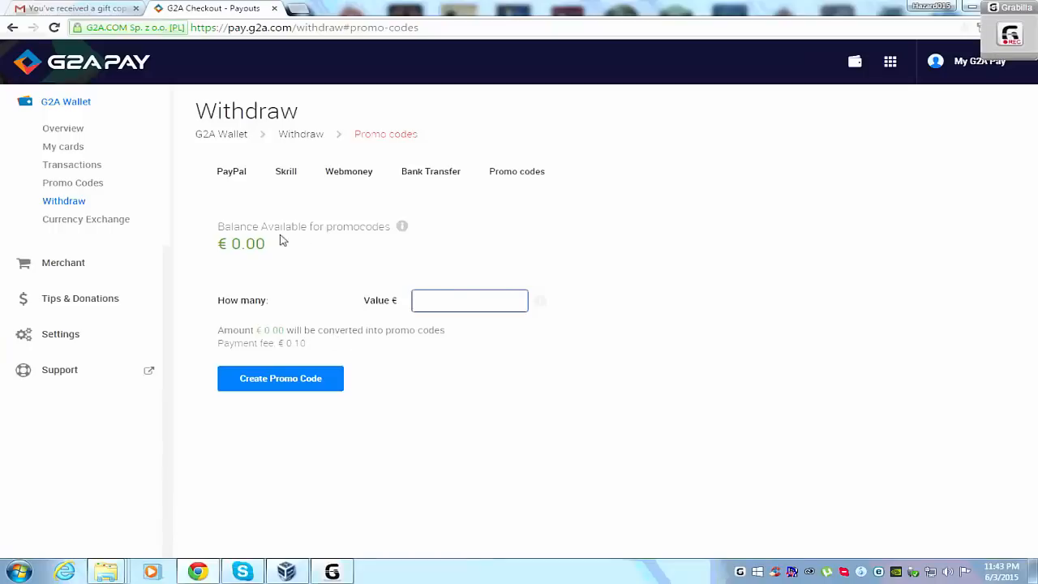
pyautogui.moveTo(428, 145)
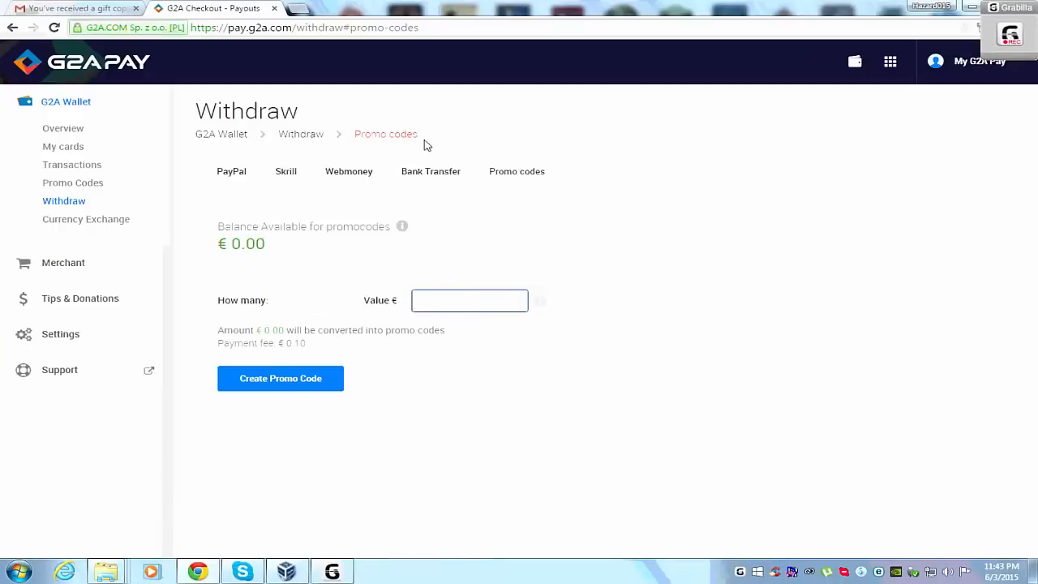
pyautogui.click(468, 300)
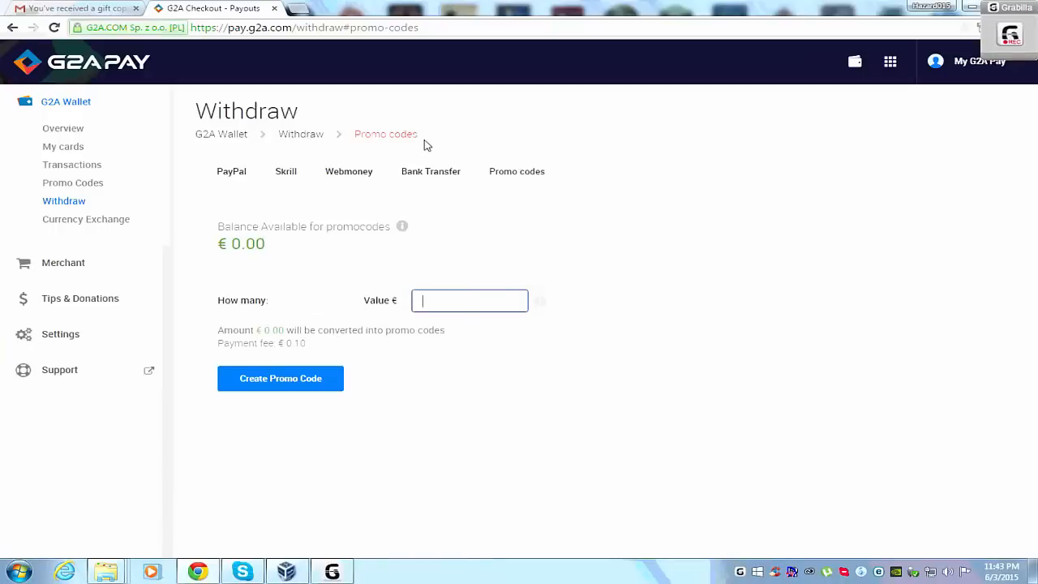
pyautogui.moveTo(54, 74)
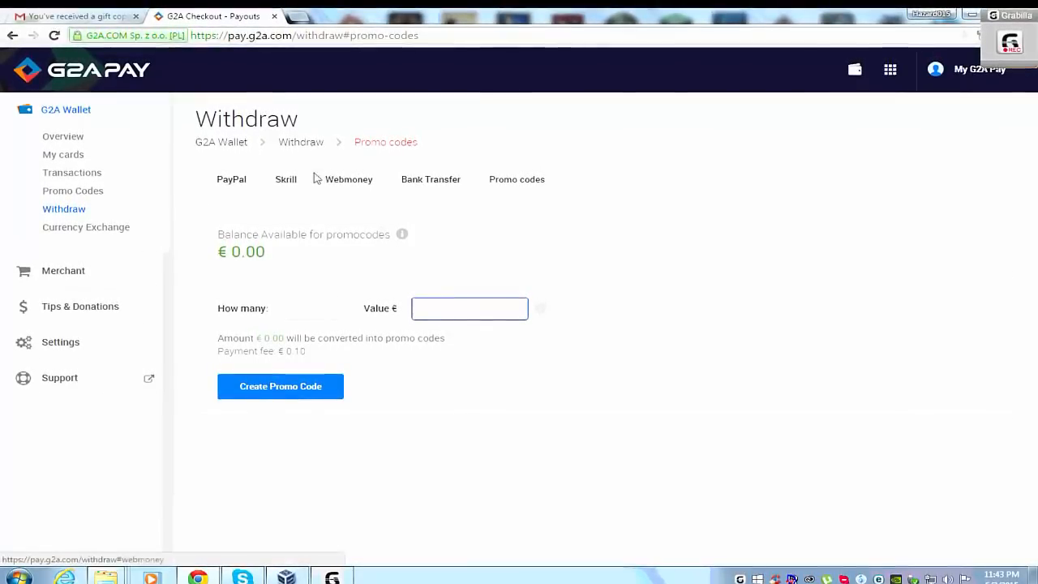
pyautogui.click(231, 179)
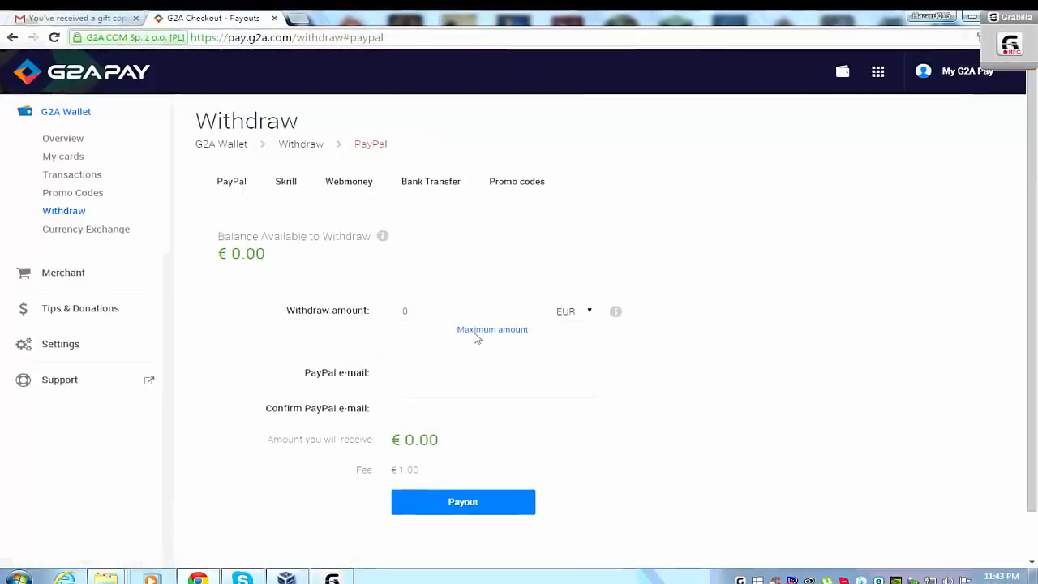